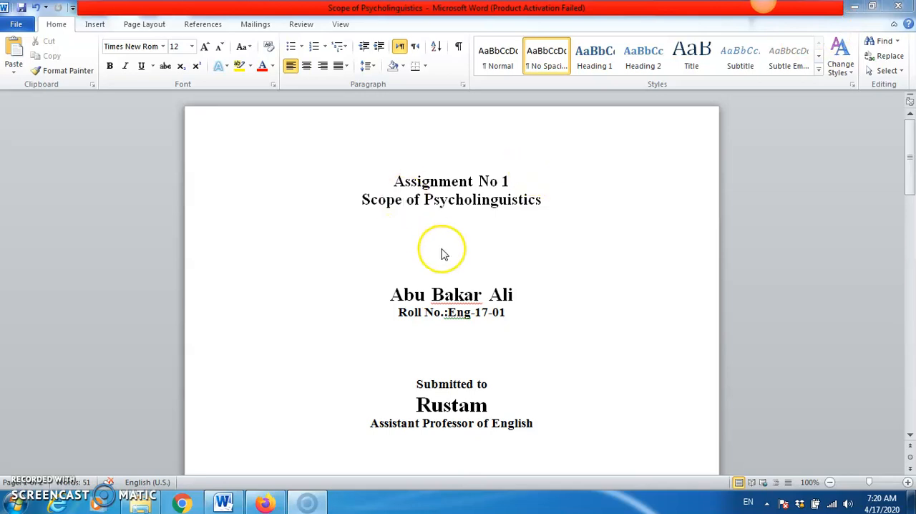
{"action": "mouse_move", "coordinate": [480, 236]}
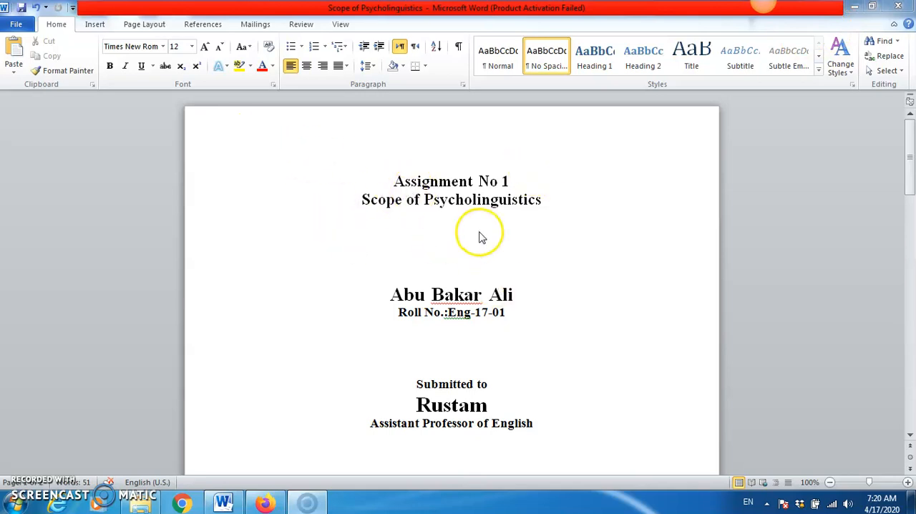
- Scroll down through the Scope of Psycholinguistics assignment document in Word
{"action": "scroll", "scroll_direction": "down", "scroll_amount": 3}
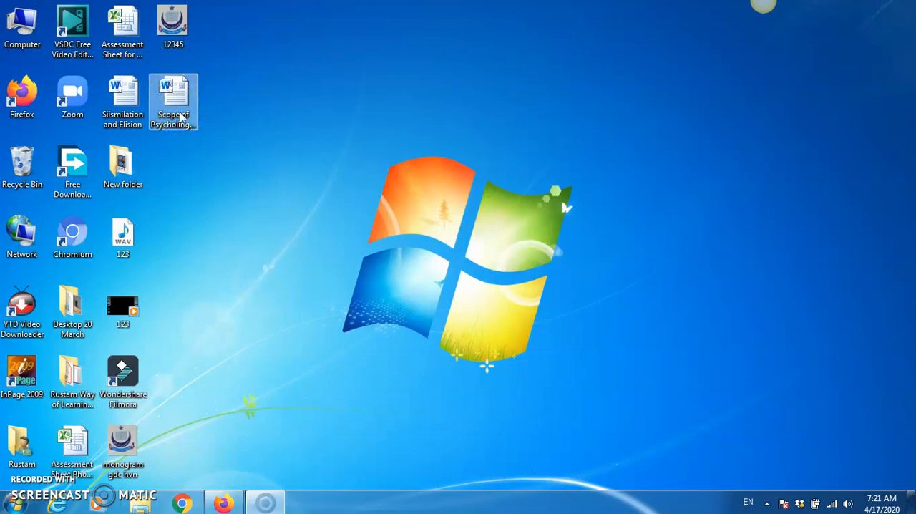
{"action": "left_click", "coordinate": [172, 100]}
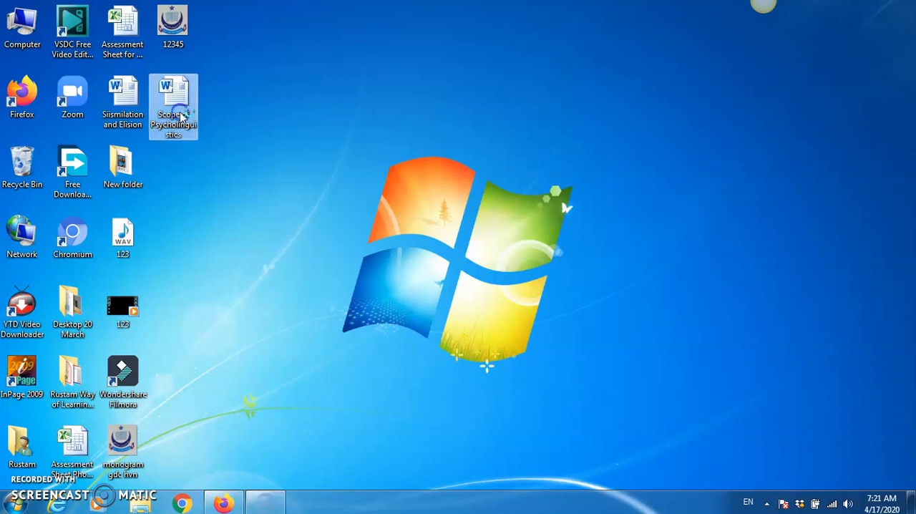
{"action": "double_click", "coordinate": [173, 100]}
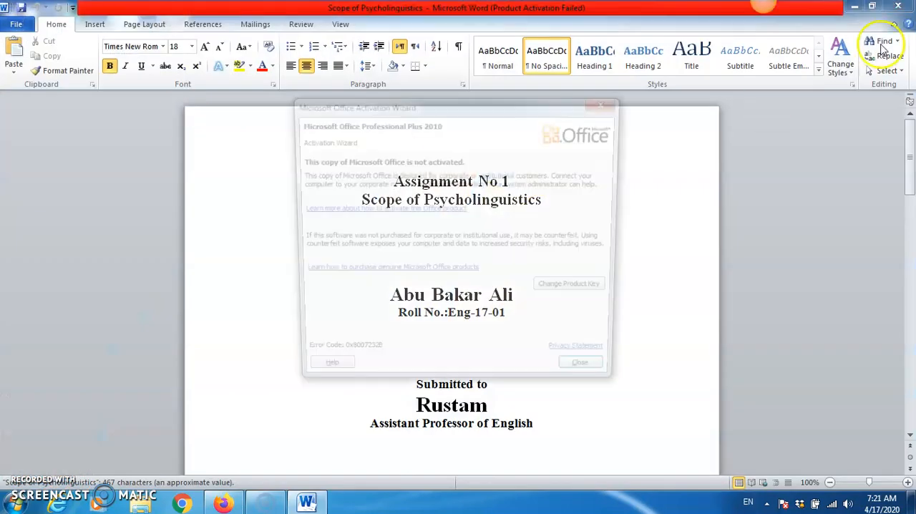
{"action": "left_click", "coordinate": [580, 361]}
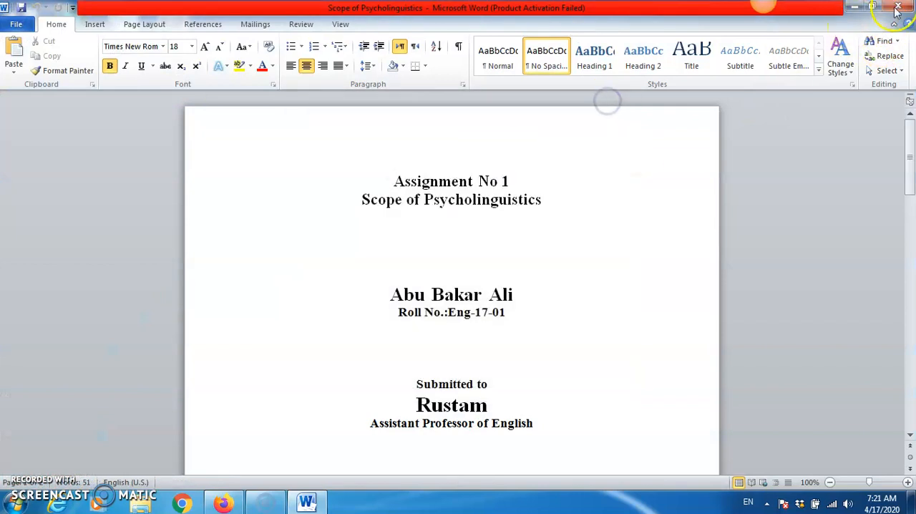
{"action": "left_click", "coordinate": [873, 8]}
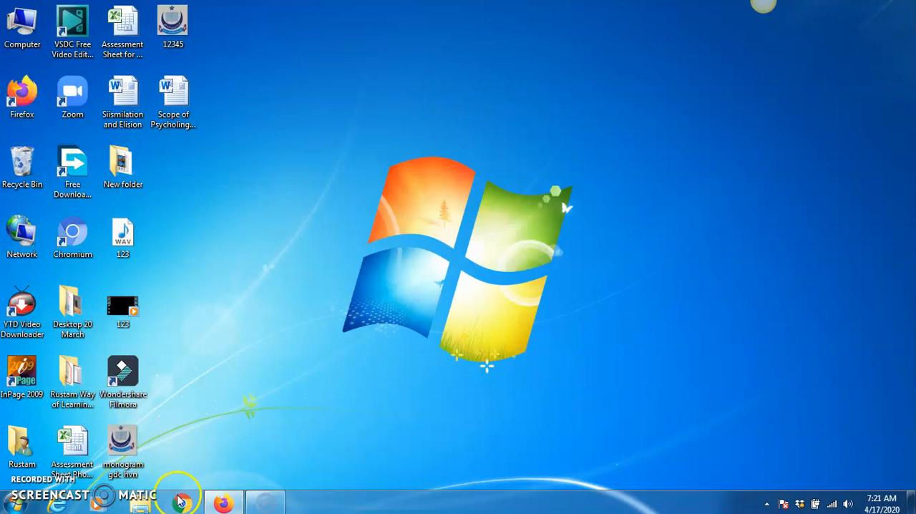
{"action": "mouse_move", "coordinate": [154, 435]}
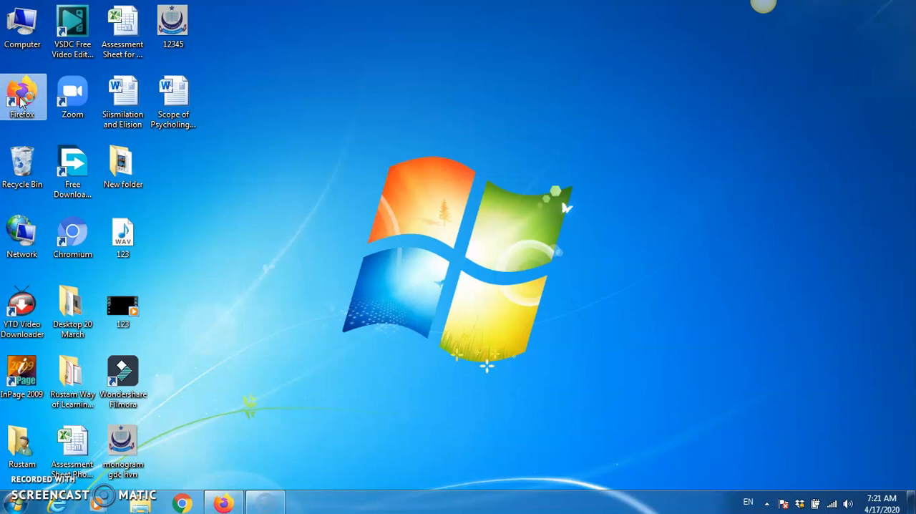
- Launch Firefox from its desktop shortcut
{"action": "double_click", "coordinate": [22, 96]}
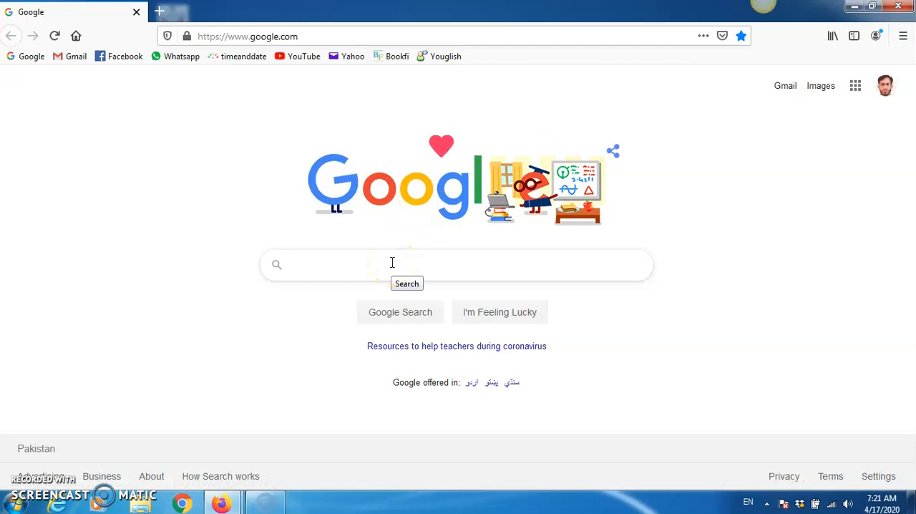
{"action": "mouse_move", "coordinate": [785, 85]}
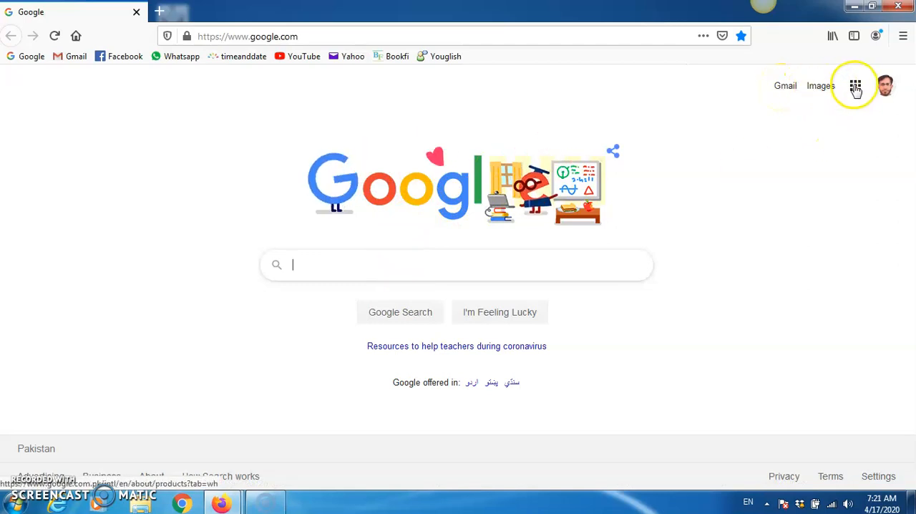
- Reach the Gmail inbox through the Google apps grid
{"action": "left_click", "coordinate": [854, 85]}
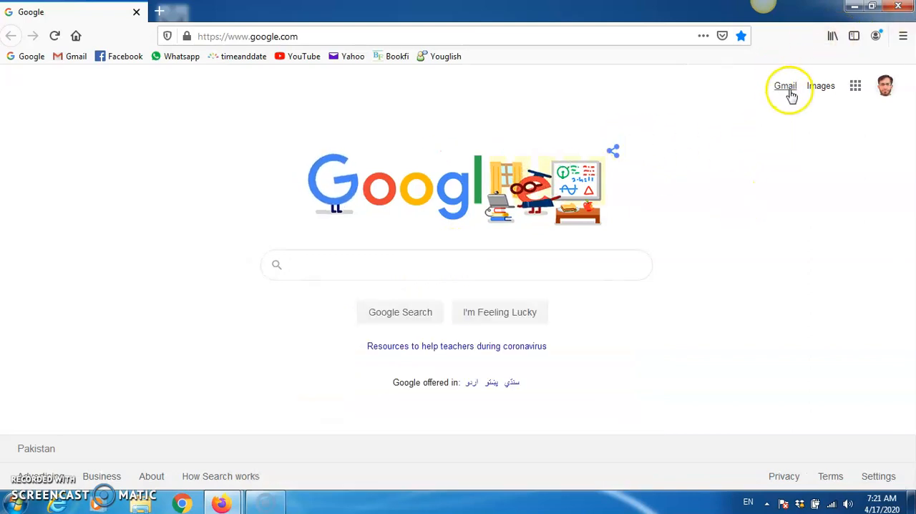
{"action": "left_click", "coordinate": [785, 85]}
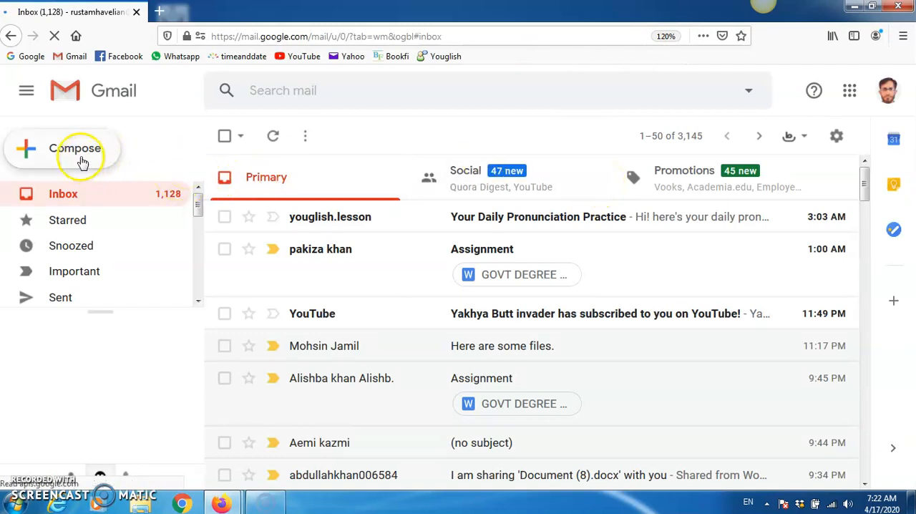
{"action": "mouse_move", "coordinate": [122, 248]}
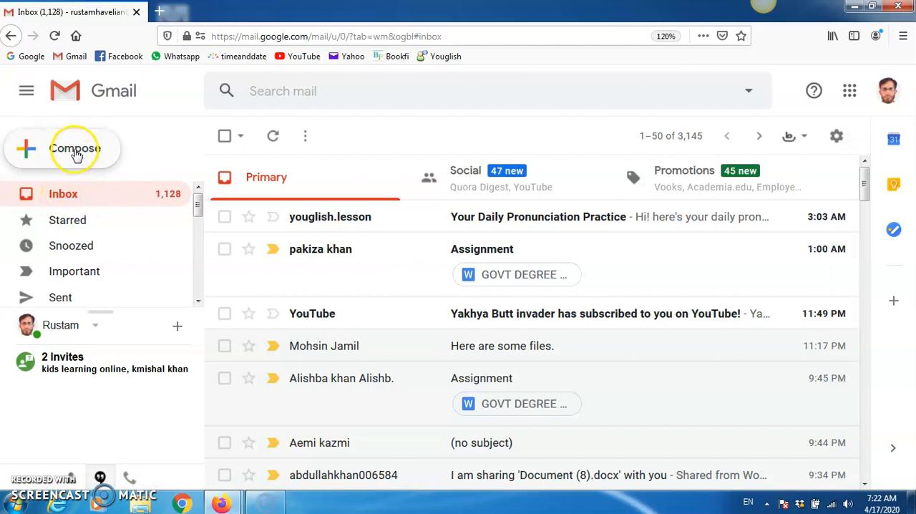
- Start a blank new message with Compose
{"action": "left_click", "coordinate": [74, 148]}
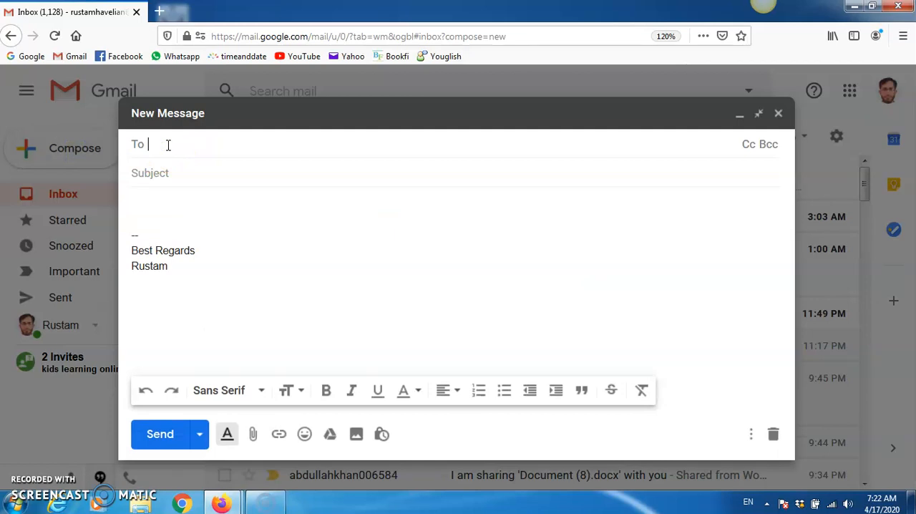
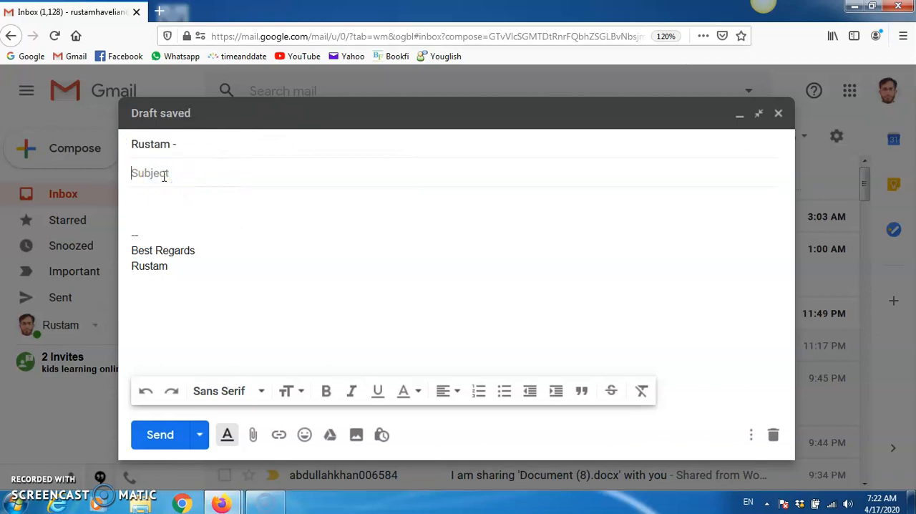
- Enter the subject 'Assignment on Scope of Psycholinguistics', fixing a typo
{"action": "type", "text": "Assign"}
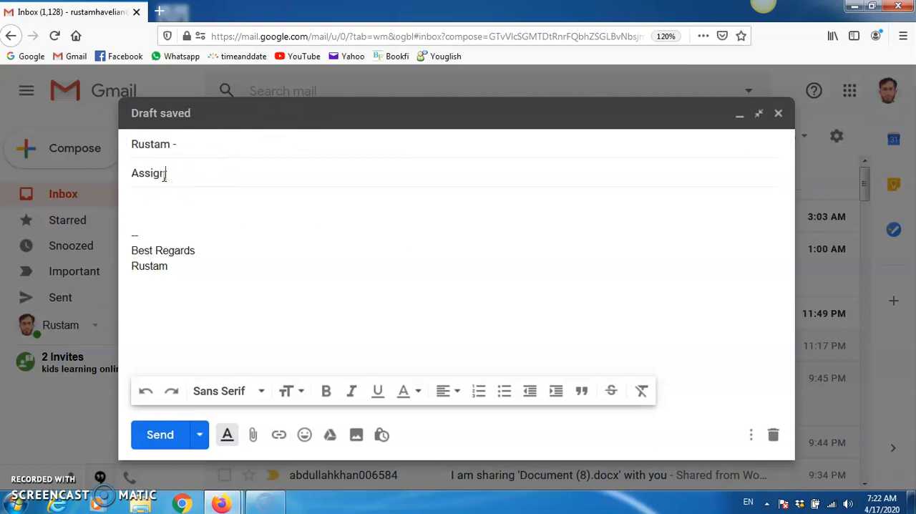
{"action": "type", "text": "ment on Sc"}
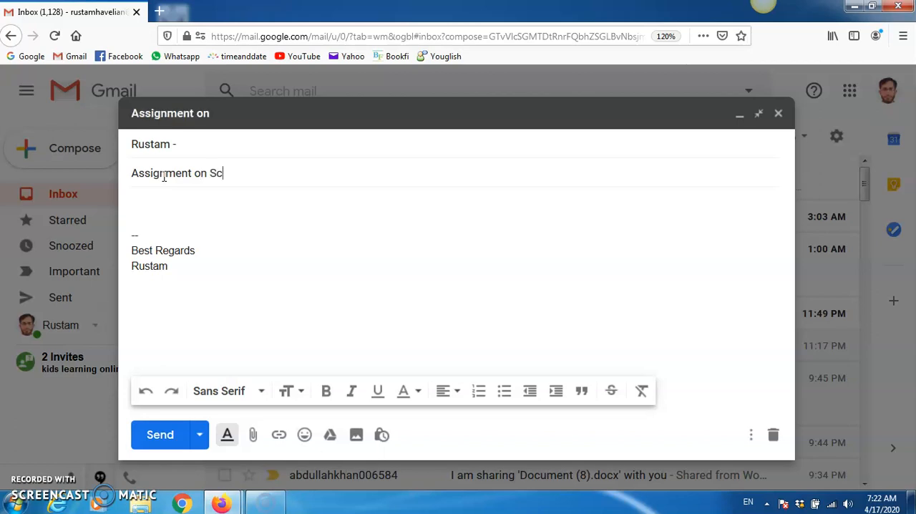
{"action": "type", "text": "ope of"}
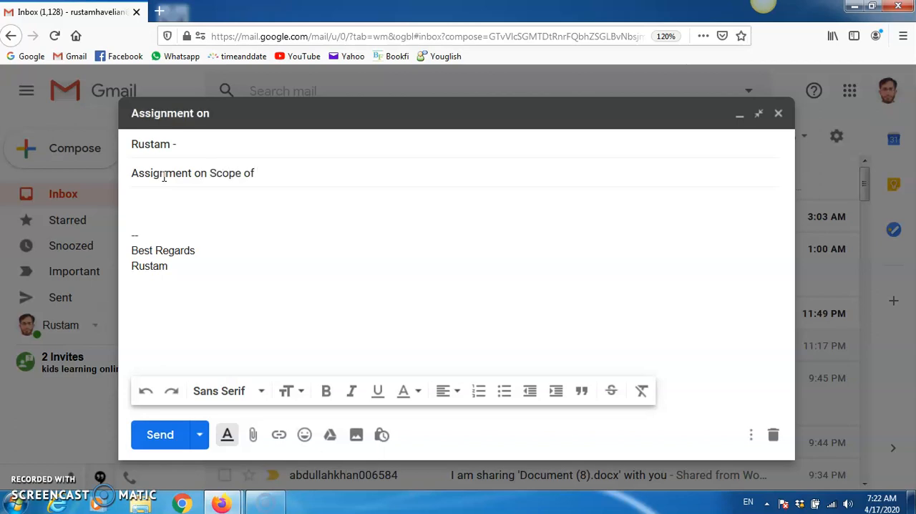
{"action": "type", "text": "Ps"}
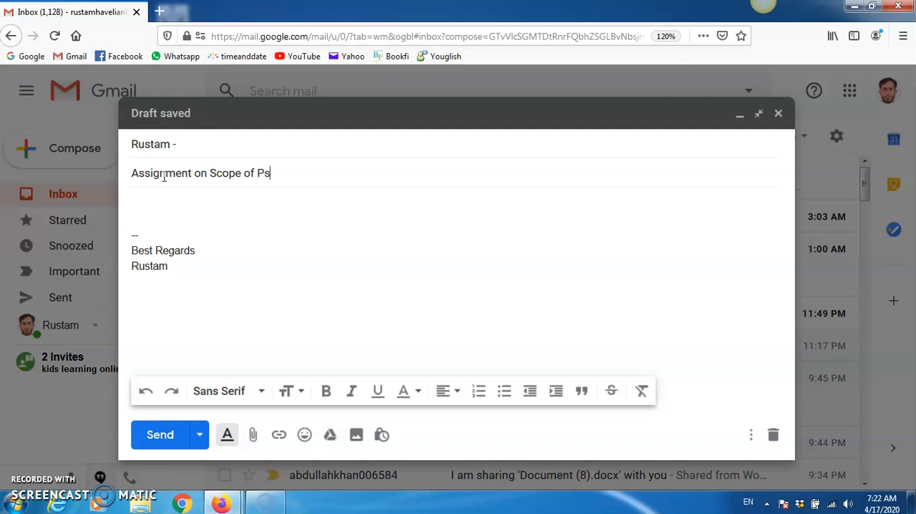
{"action": "type", "text": "ycholo"}
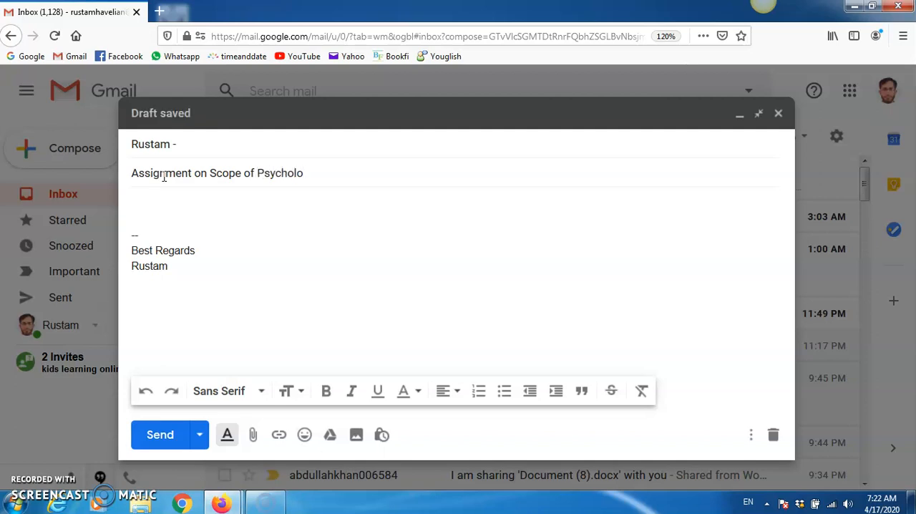
{"action": "key", "text": "BackSpace"}
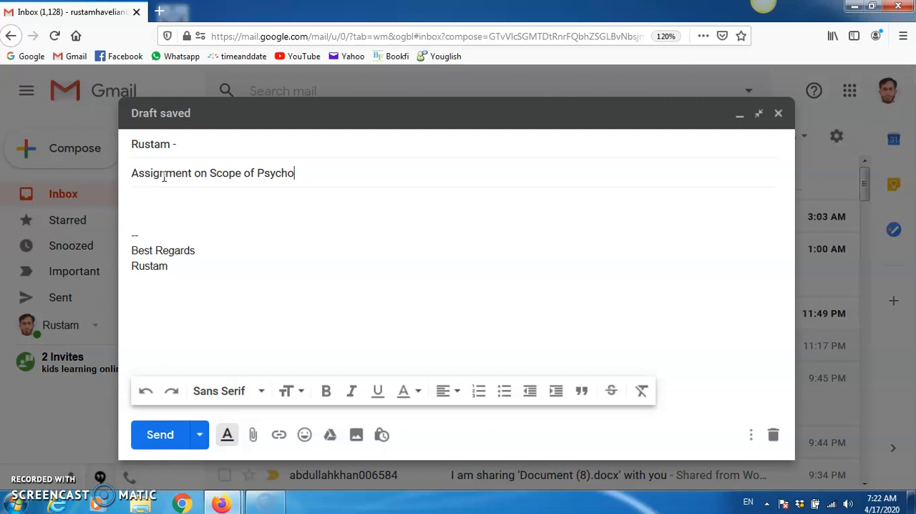
{"action": "type", "text": "linguistics"}
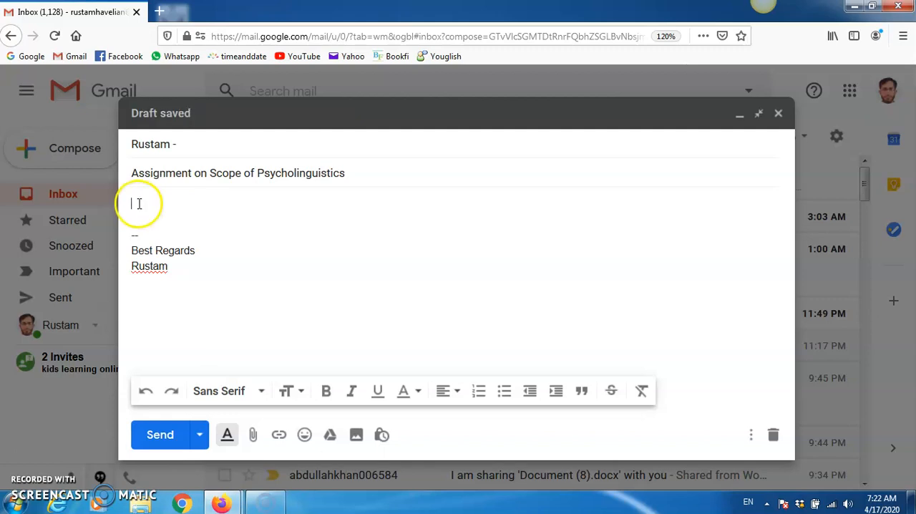
- Write the greeting ending with 'Assalam-o-Alaikum!'
{"action": "type", "text": "Dear Sir,"}
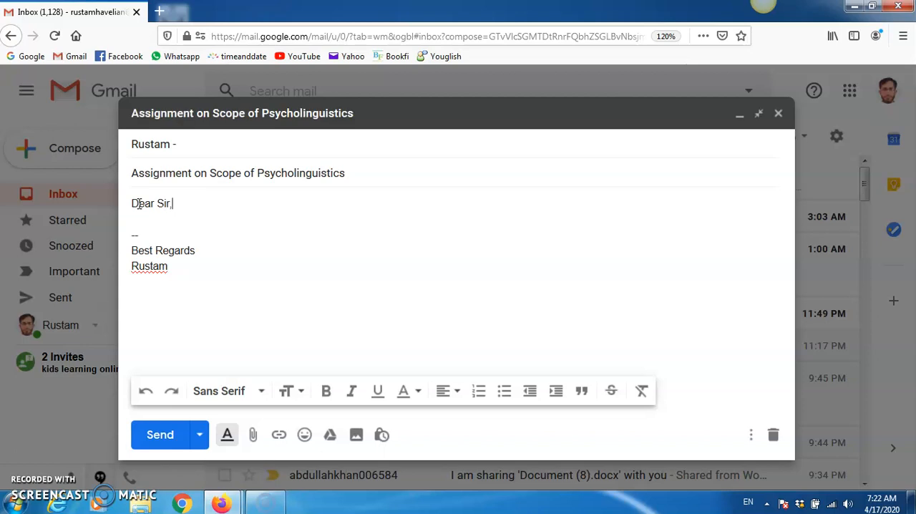
{"action": "type", "text": "Assal"}
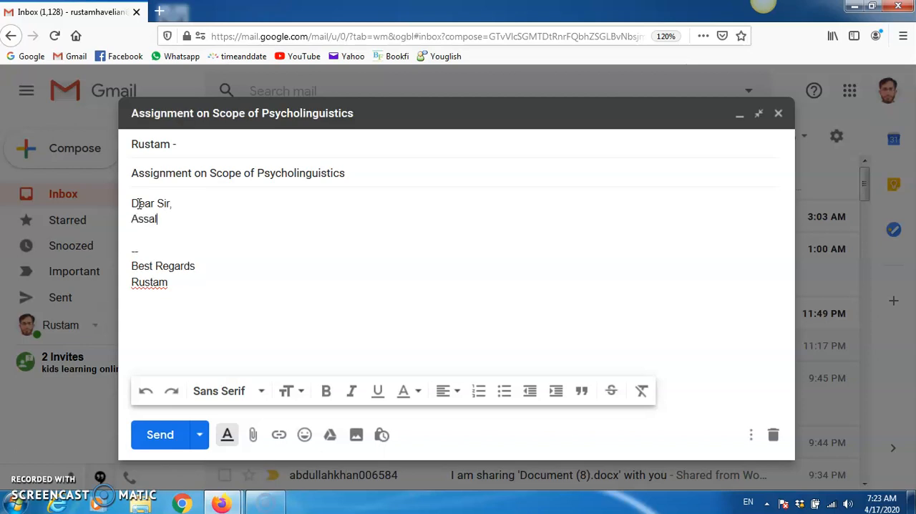
{"action": "type", "text": "am-o-"}
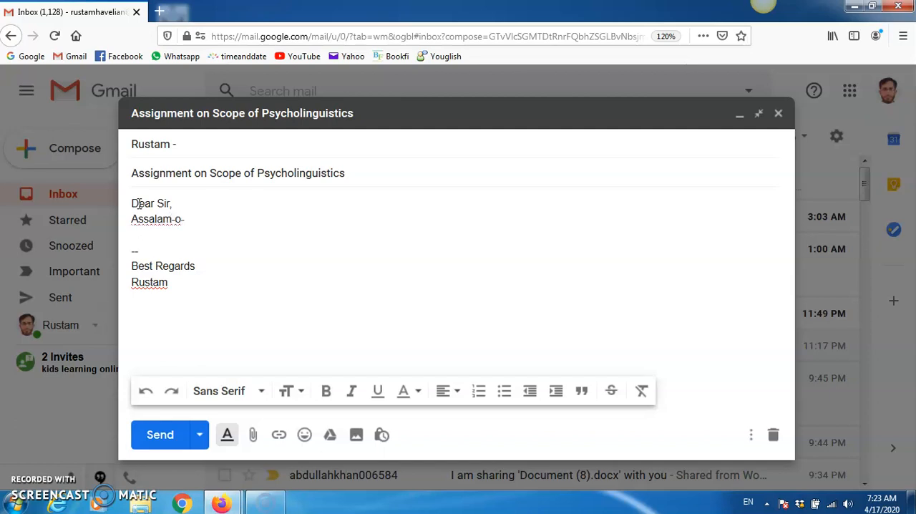
{"action": "type", "text": "Alaikum"}
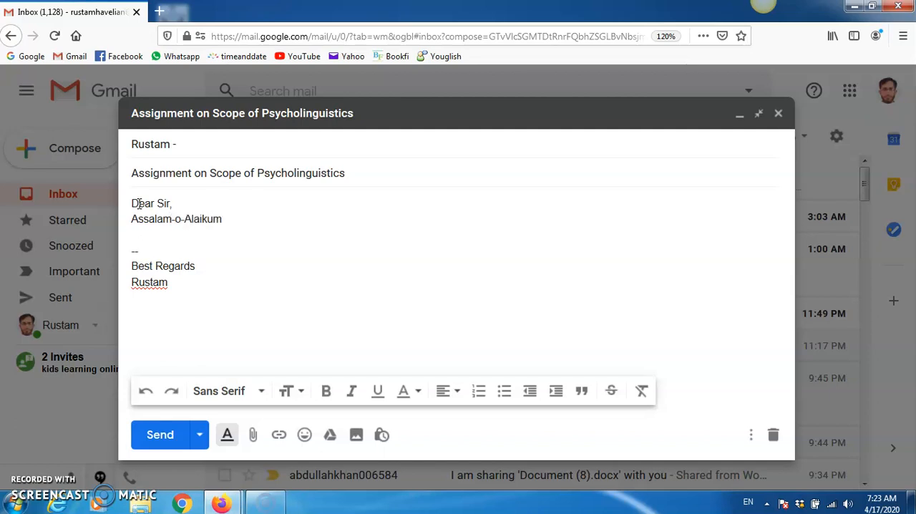
{"action": "type", "text": "!"}
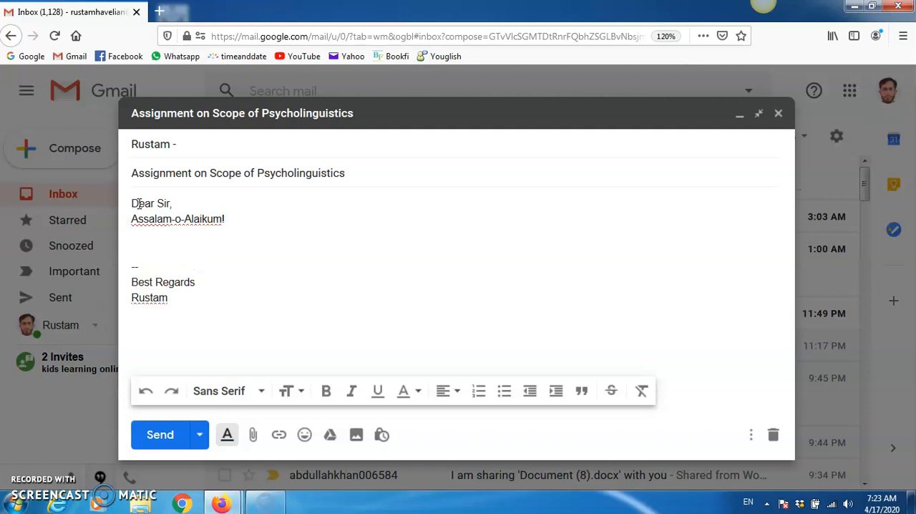
- Add 'Please find attached my assignment "Scope of Psycholinguistics".'
{"action": "type", "text": "Please find attac"}
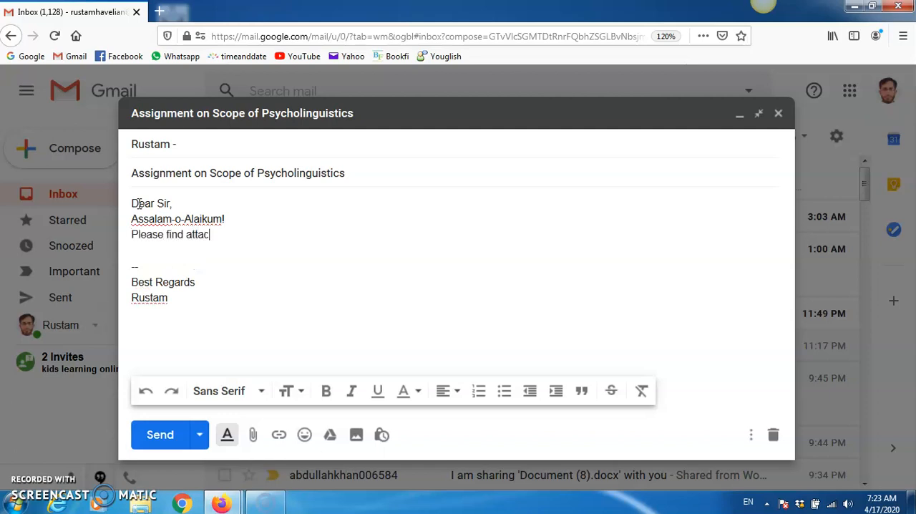
{"action": "type", "text": "hed m"}
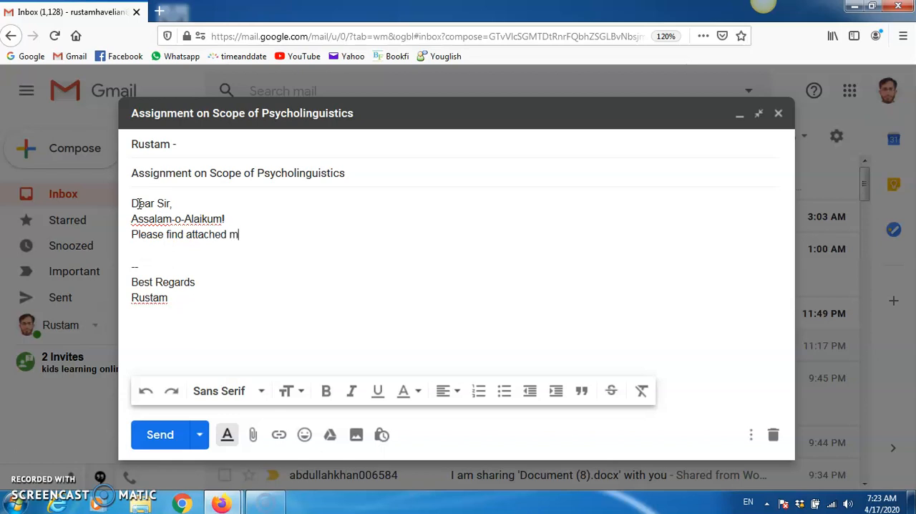
{"action": "type", "text": "y assignment on the topic"}
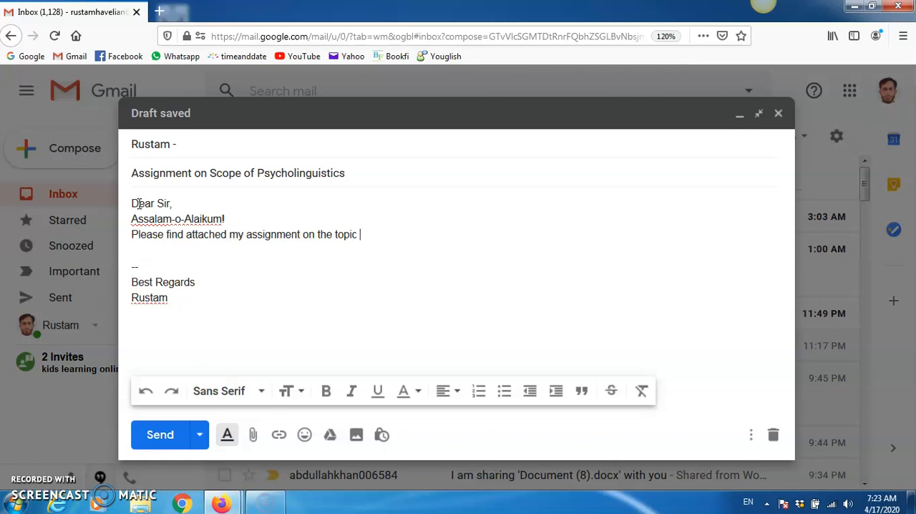
{"action": "type", "text": "\""}
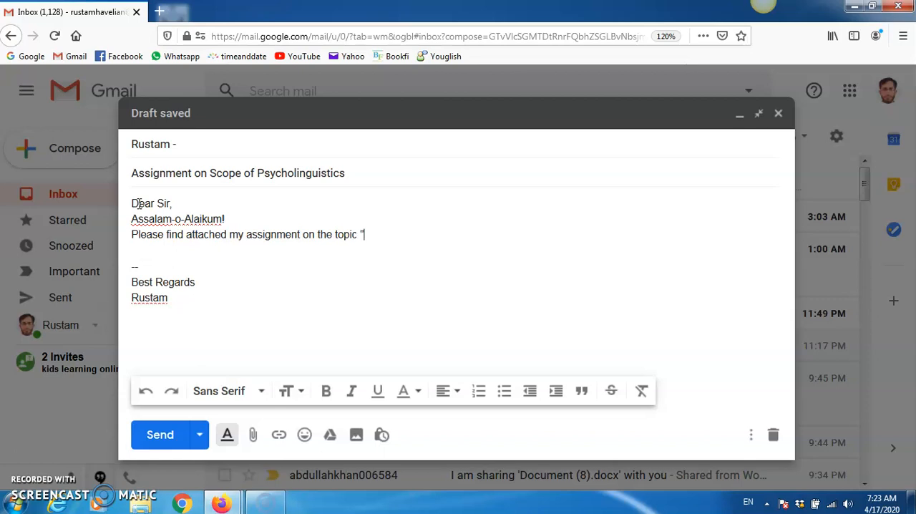
{"action": "type", "text": "Scope of L"}
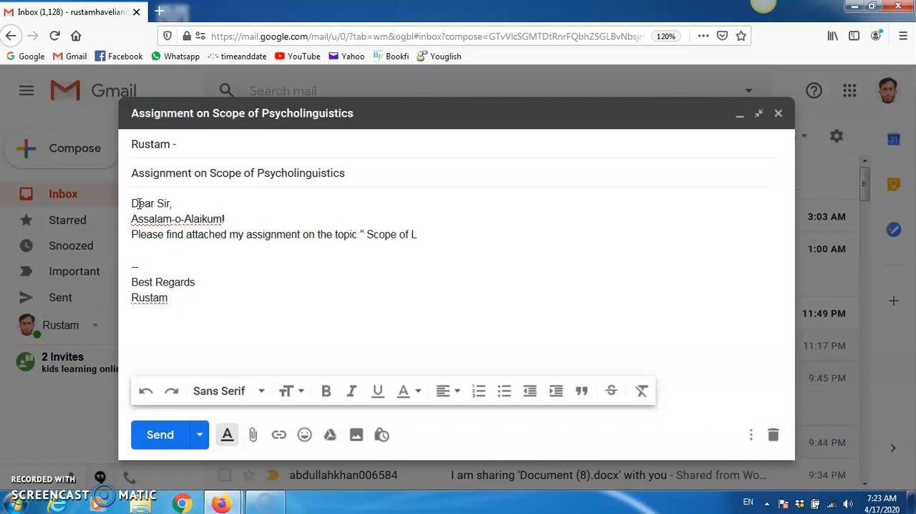
{"action": "type", "text": "s"}
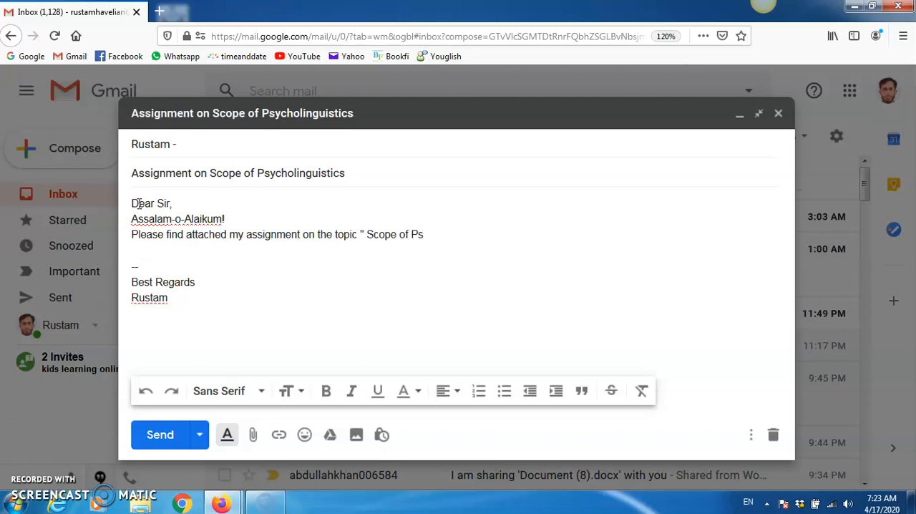
{"action": "type", "text": "ych"}
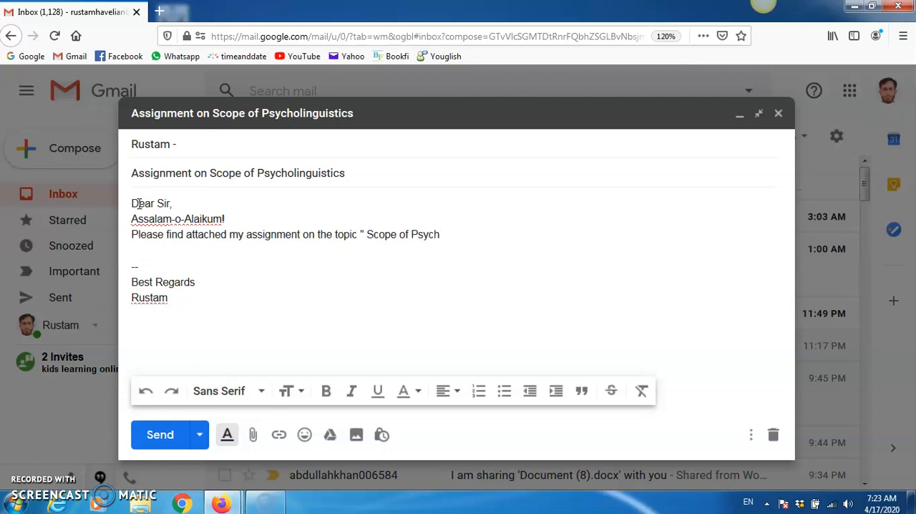
{"action": "type", "text": "olinguistic"}
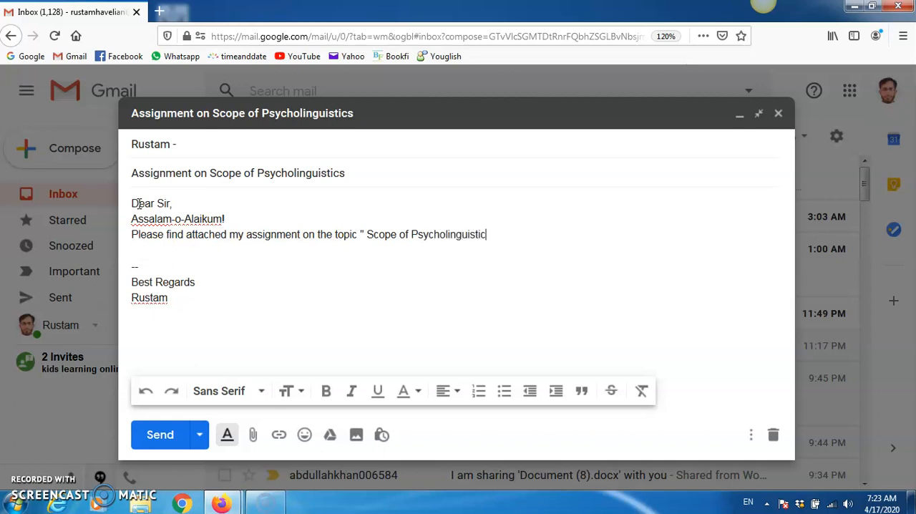
{"action": "type", "text": "\""}
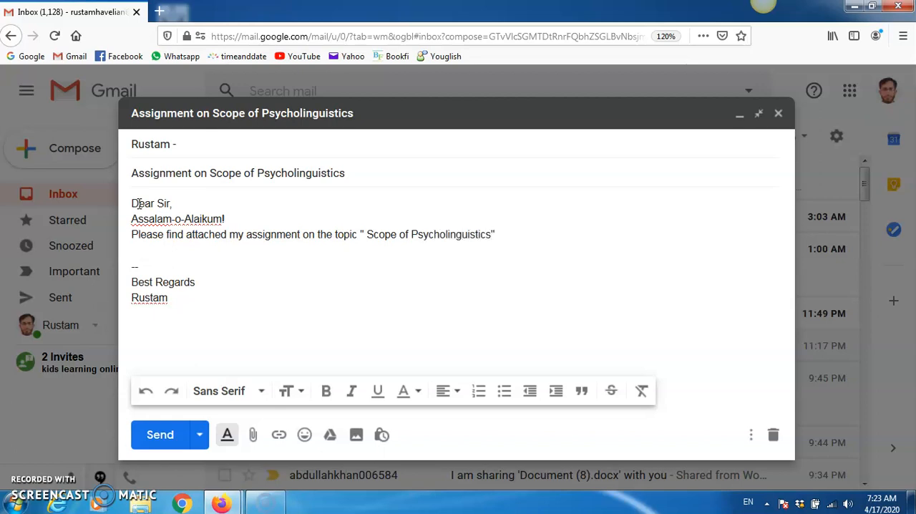
{"action": "type", "text": "."}
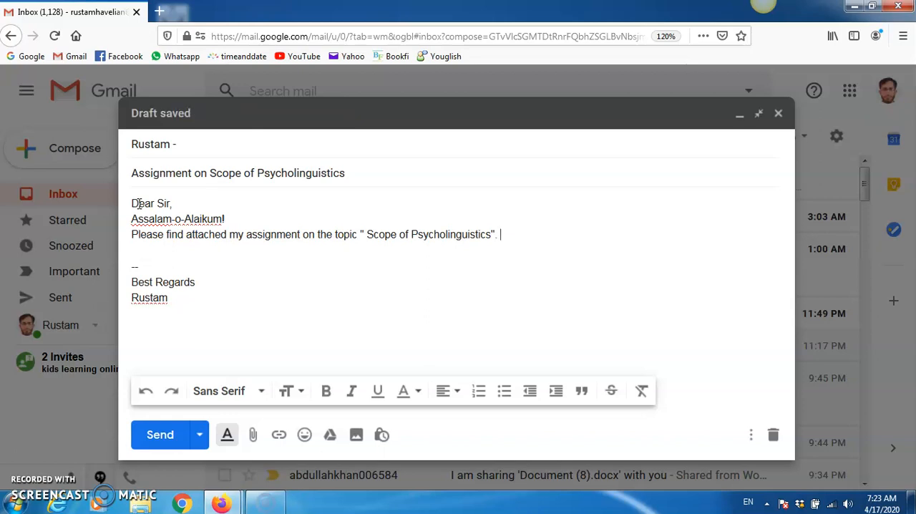
- Add the line saying you will be looking forward to their feedback
{"action": "type", "text": "I will be loo"}
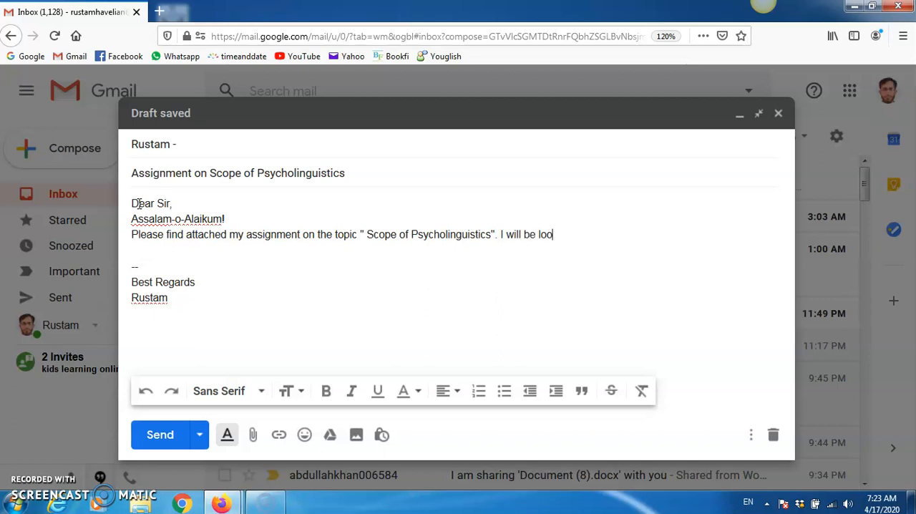
{"action": "type", "text": "king forward t"}
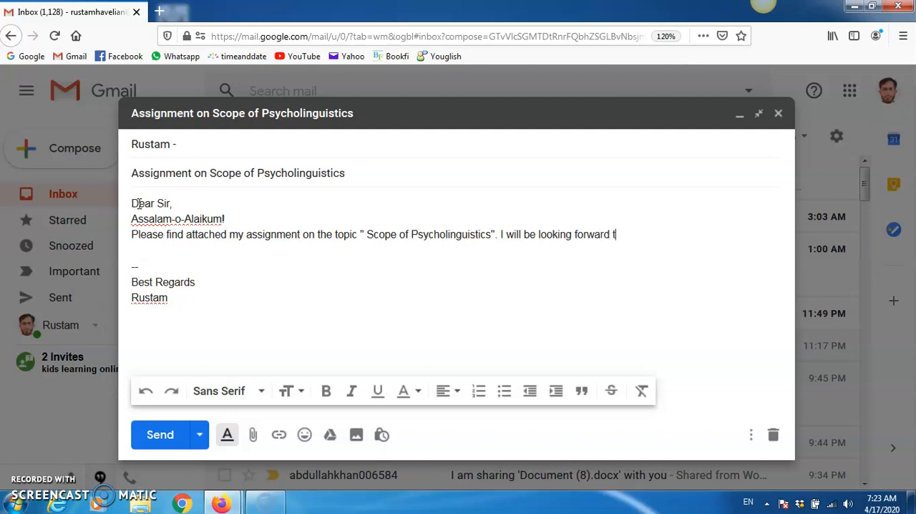
{"action": "type", "text": "o"}
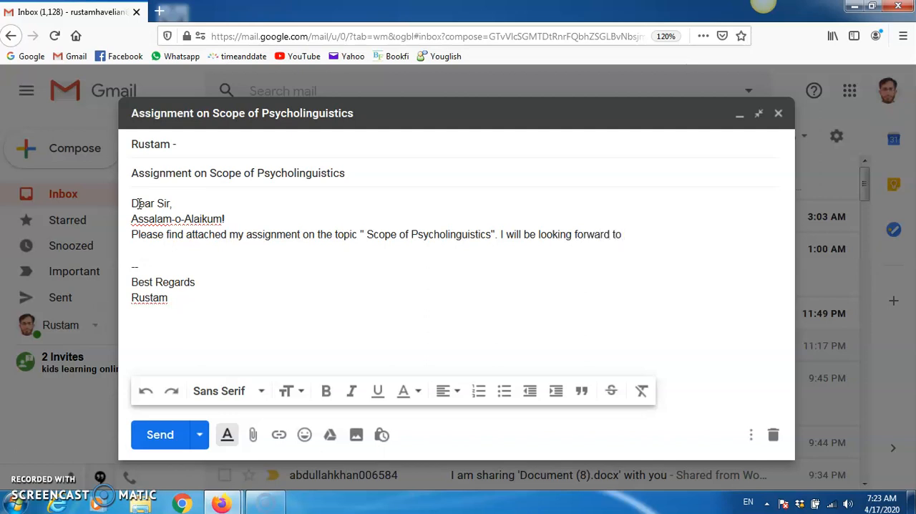
{"action": "type", "text": "y"}
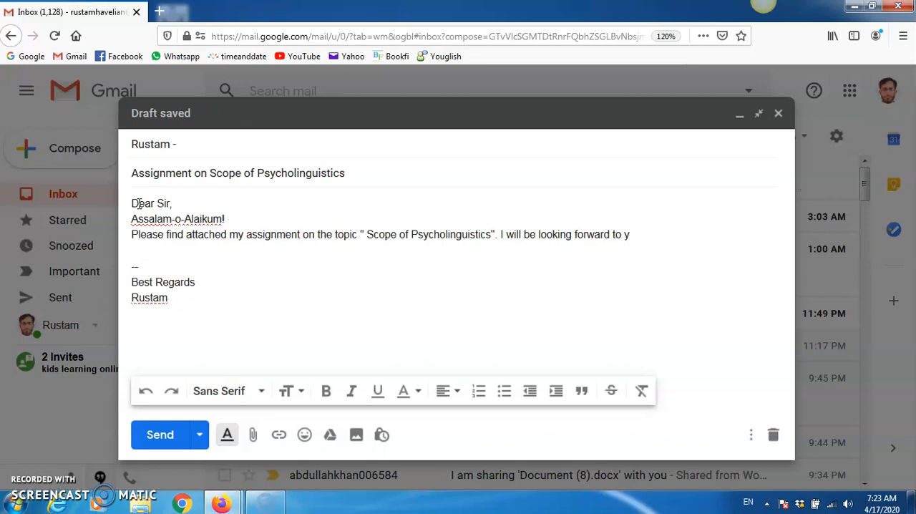
{"action": "type", "text": "our feedback."}
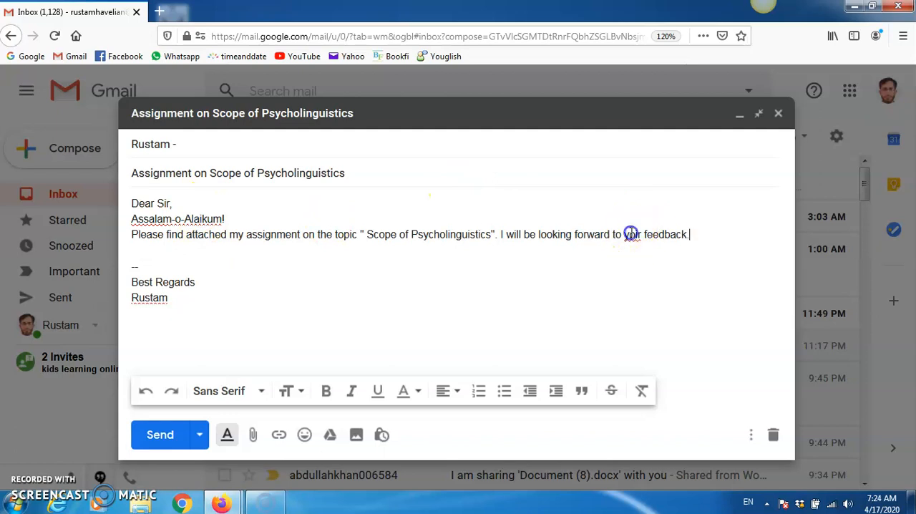
- Replace the sender name under Best Regards and add the class line 'English-17-01'
{"action": "right_click", "coordinate": [630, 234]}
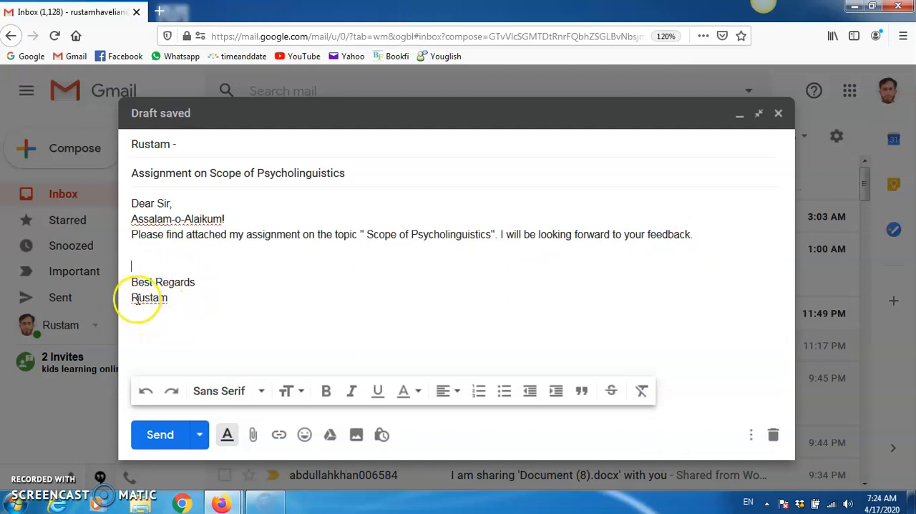
{"action": "double_click", "coordinate": [148, 298]}
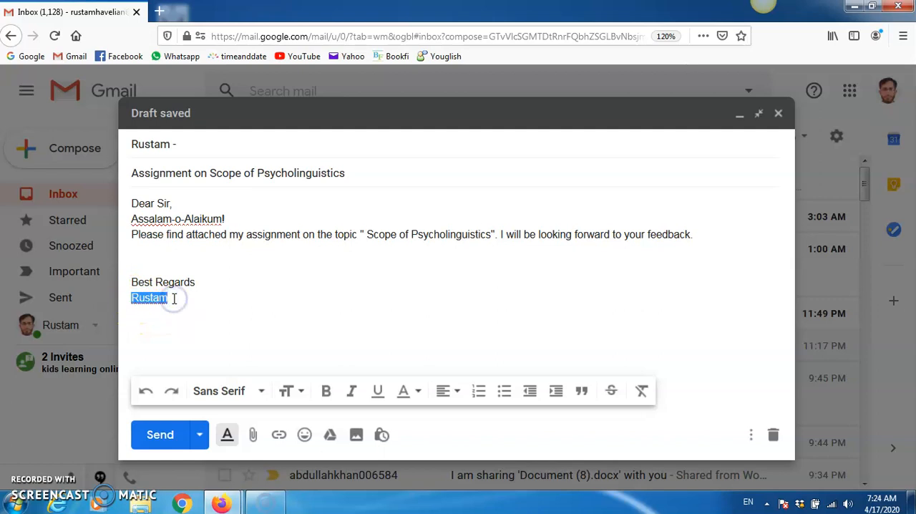
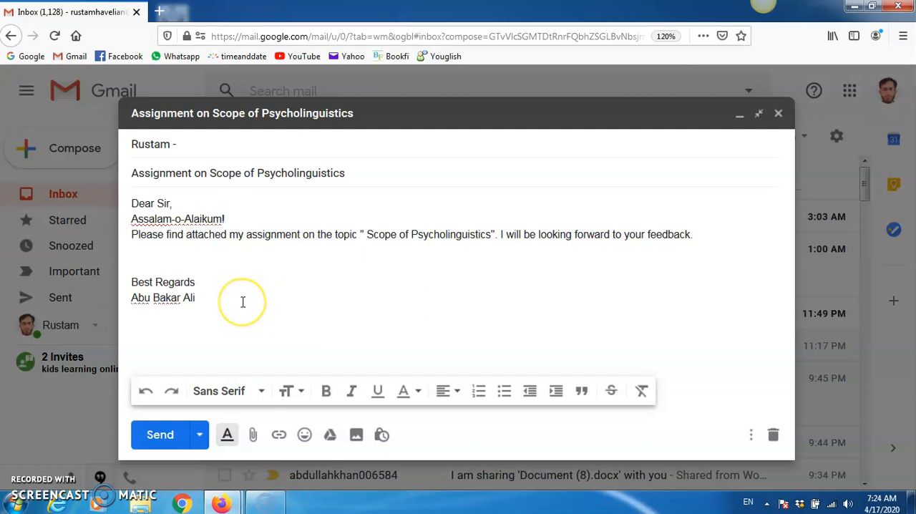
{"action": "type", "text": "Roll"}
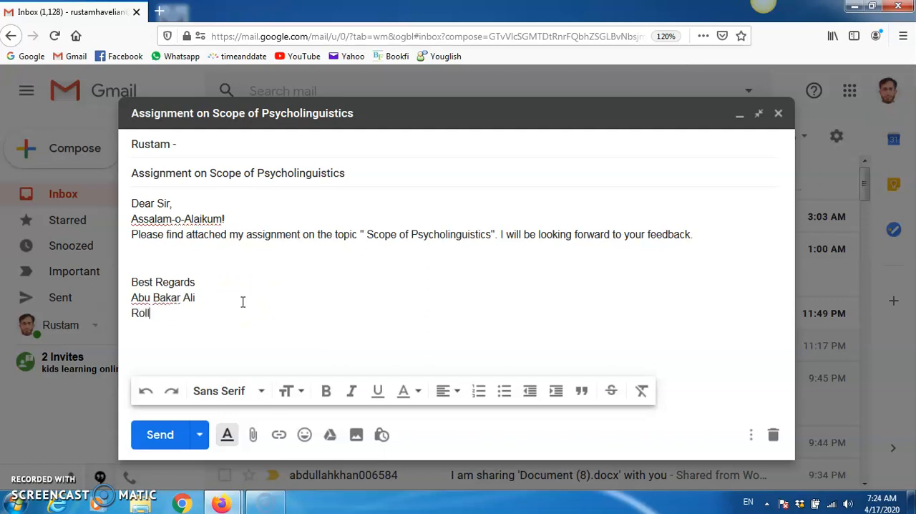
{"action": "key", "text": "Backspace"}
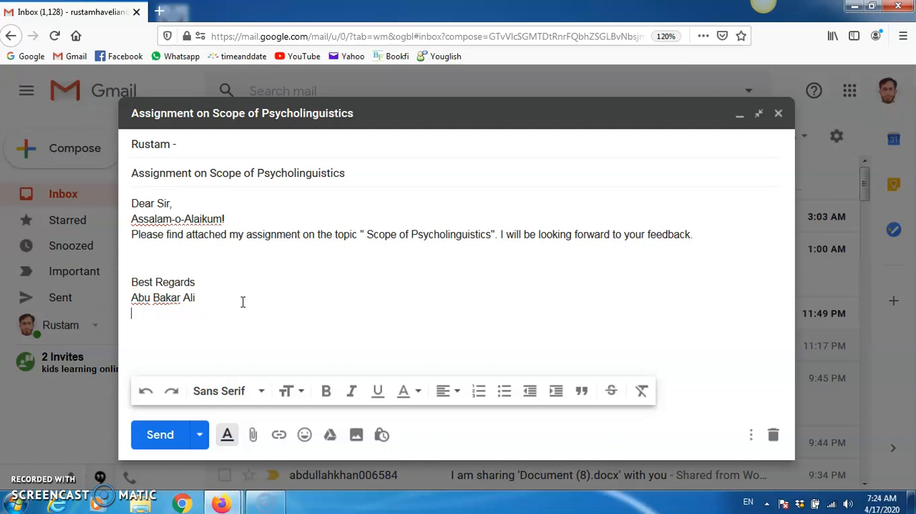
{"action": "type", "text": "Engli"}
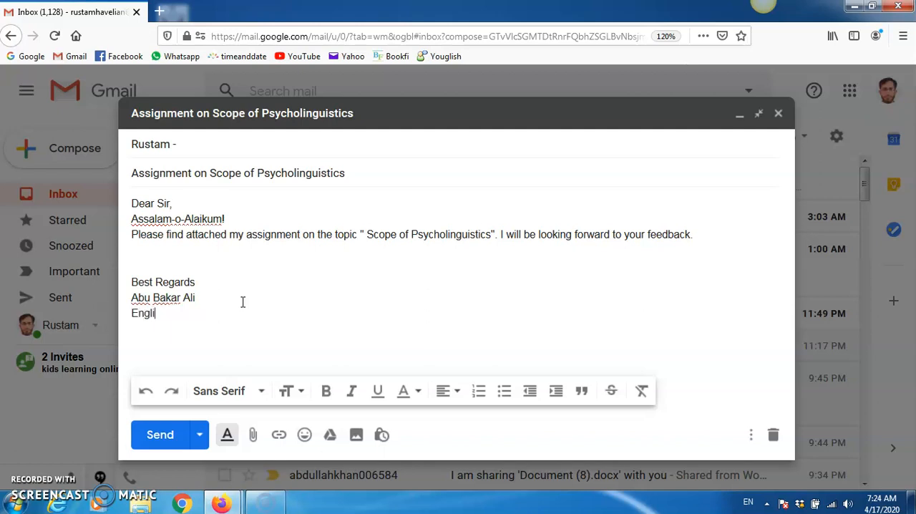
{"action": "type", "text": "sh-17-"}
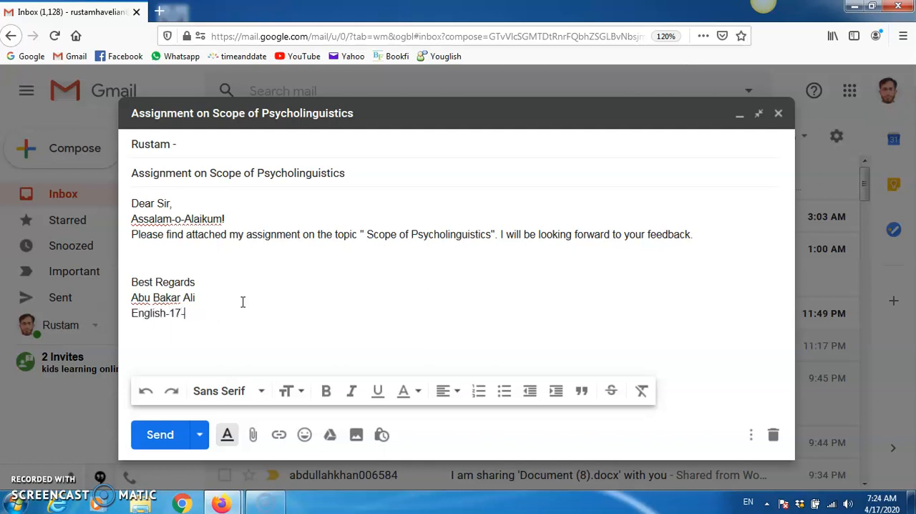
{"action": "type", "text": "01"}
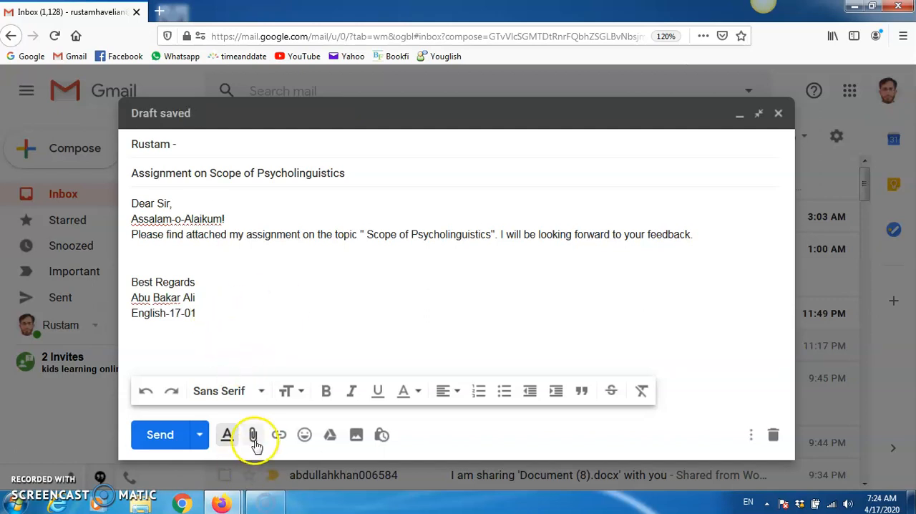
{"action": "mouse_move", "coordinate": [252, 435]}
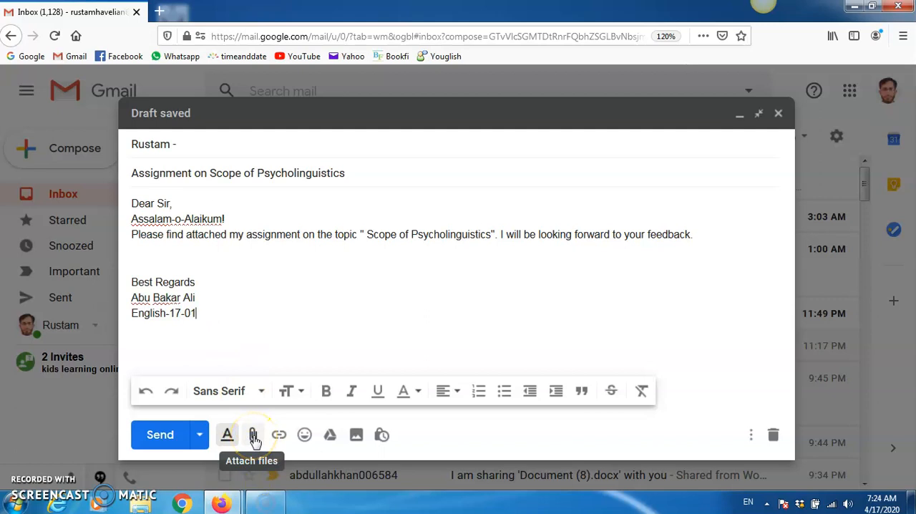
- Open the attachment file picker and search for 'scop'
{"action": "left_click", "coordinate": [253, 434]}
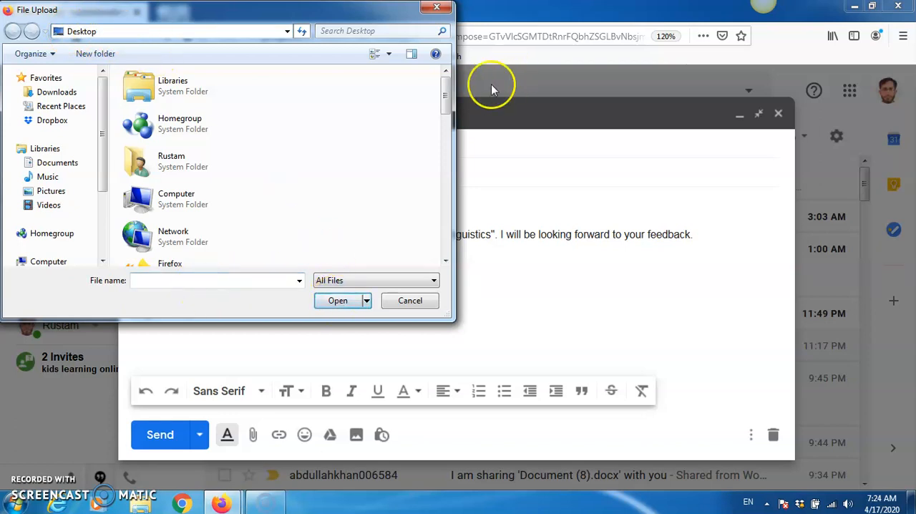
{"action": "scroll", "scroll_direction": "down", "scroll_amount": 3}
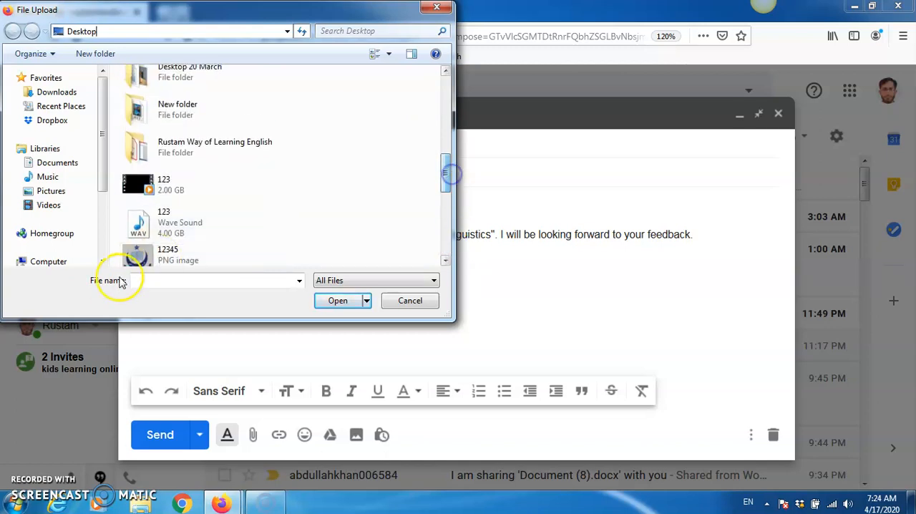
{"action": "left_click", "coordinate": [215, 280]}
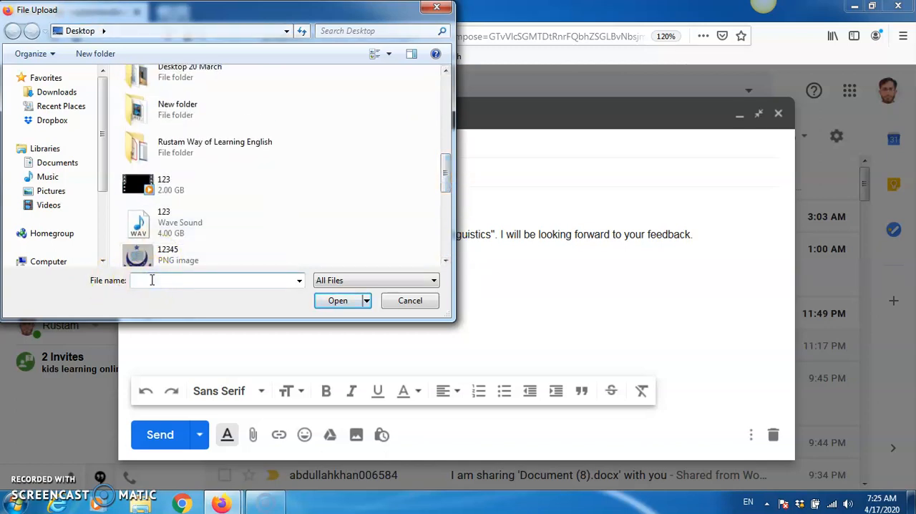
{"action": "type", "text": "scope"}
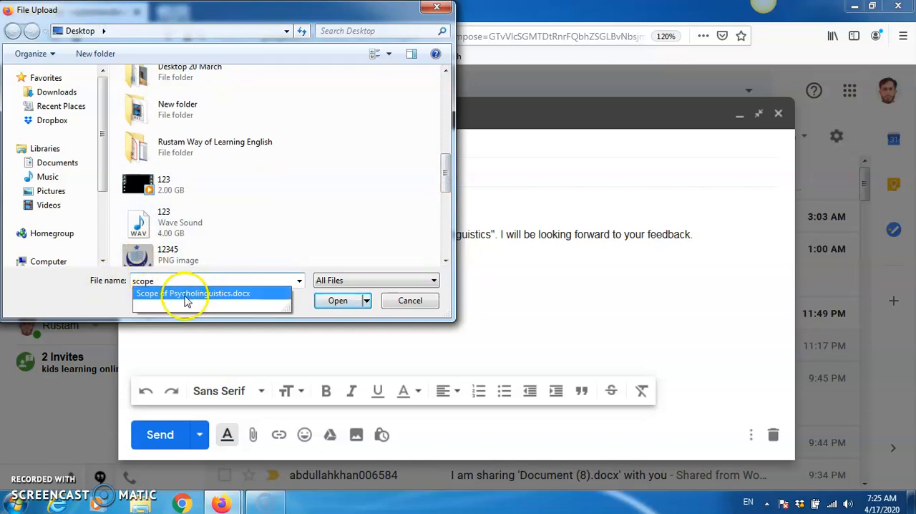
{"action": "left_click", "coordinate": [191, 292]}
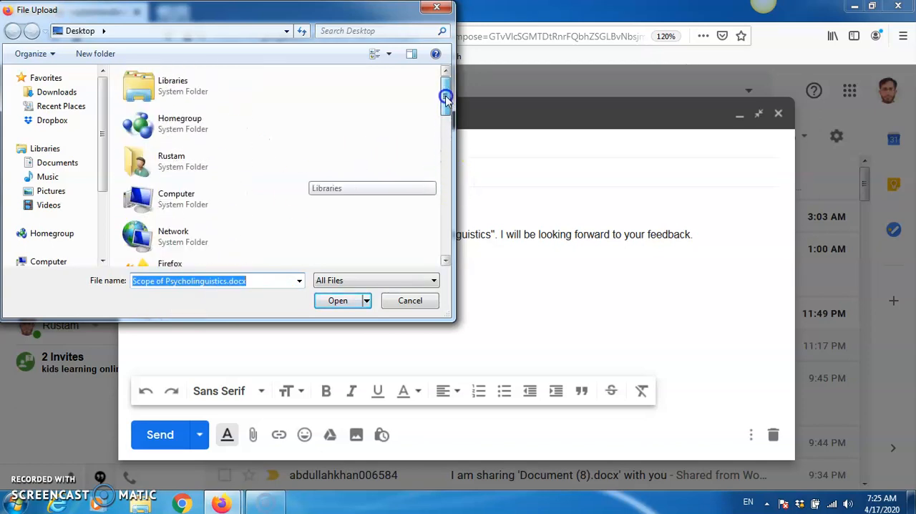
- Select Scope of Psycholinguistics.docx from the Desktop list and attach it
{"action": "left_click_drag", "start_coordinate": [445, 97], "coordinate": [445, 158]}
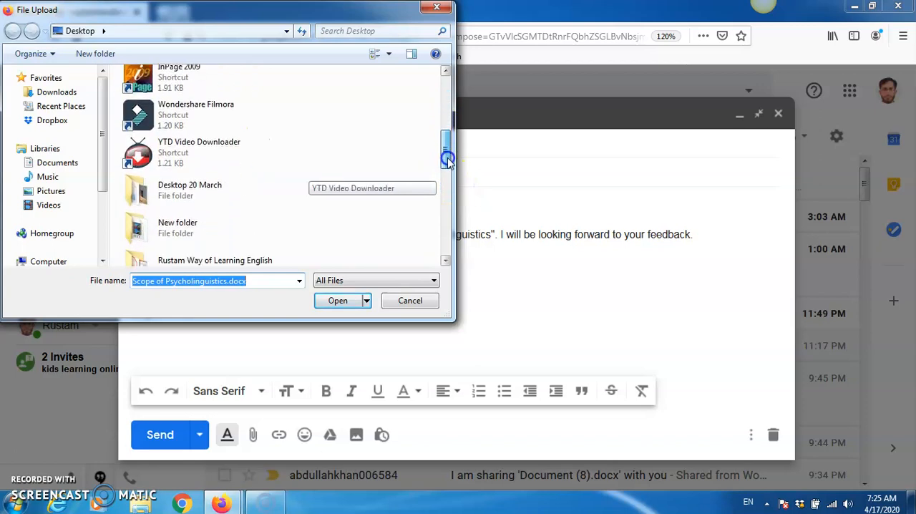
{"action": "scroll", "scroll_direction": "down", "scroll_amount": 3}
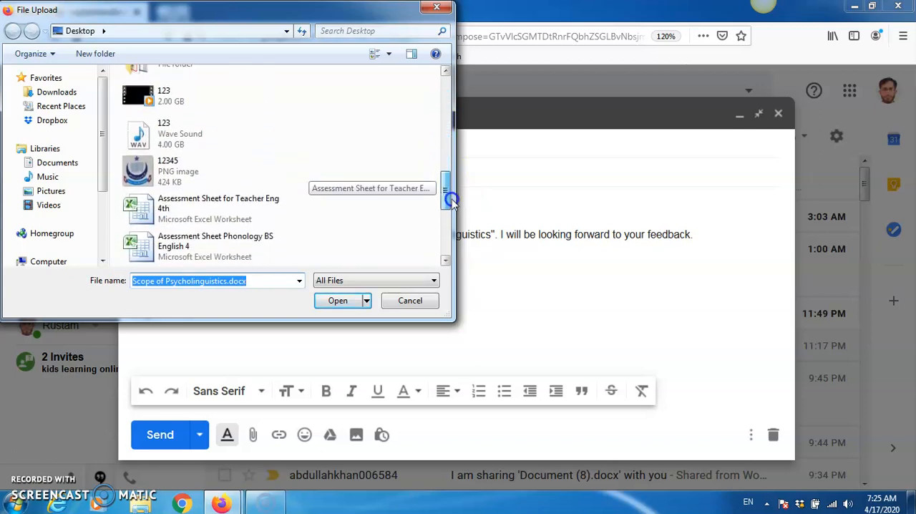
{"action": "scroll", "scroll_direction": "down", "scroll_amount": 3}
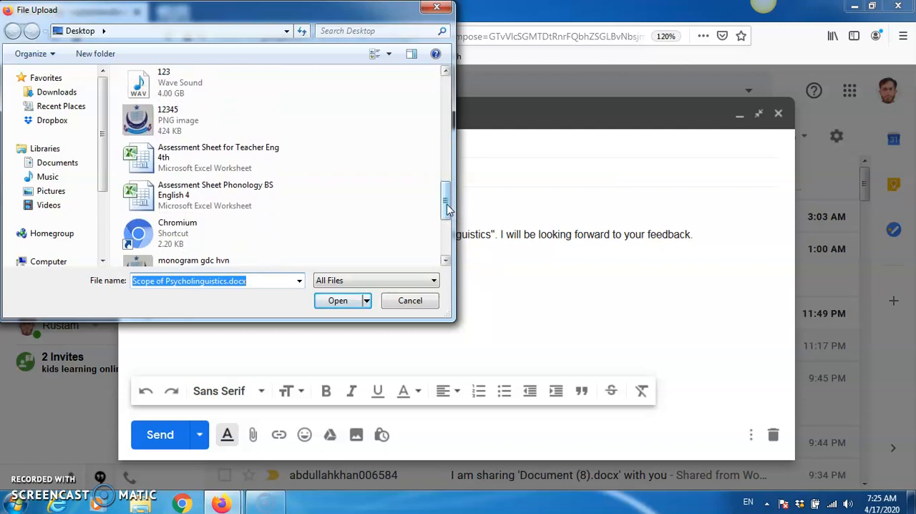
{"action": "scroll", "scroll_direction": "down", "scroll_amount": 3}
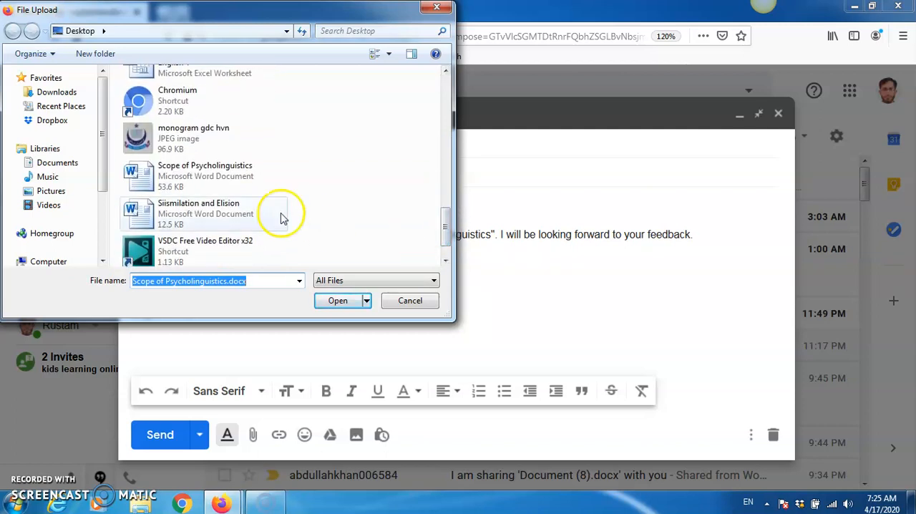
{"action": "left_click", "coordinate": [206, 175]}
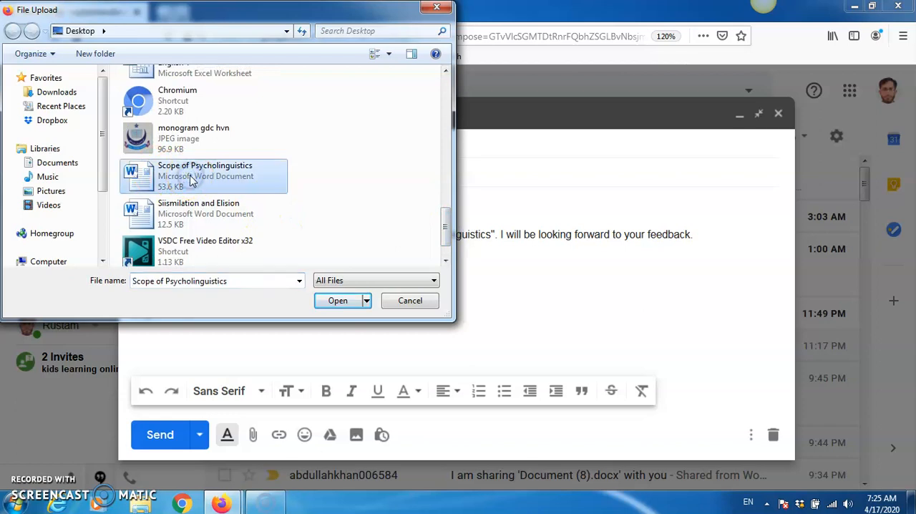
{"action": "left_click", "coordinate": [337, 300]}
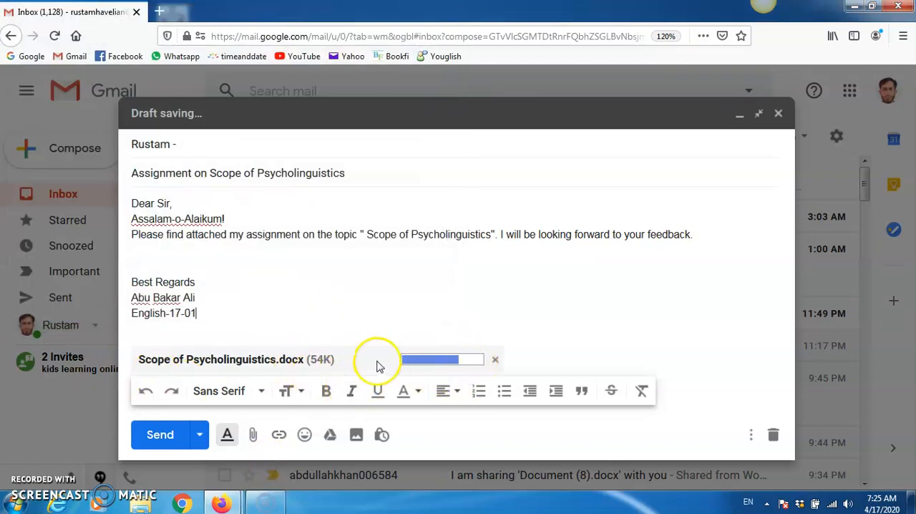
{"action": "mouse_move", "coordinate": [271, 355]}
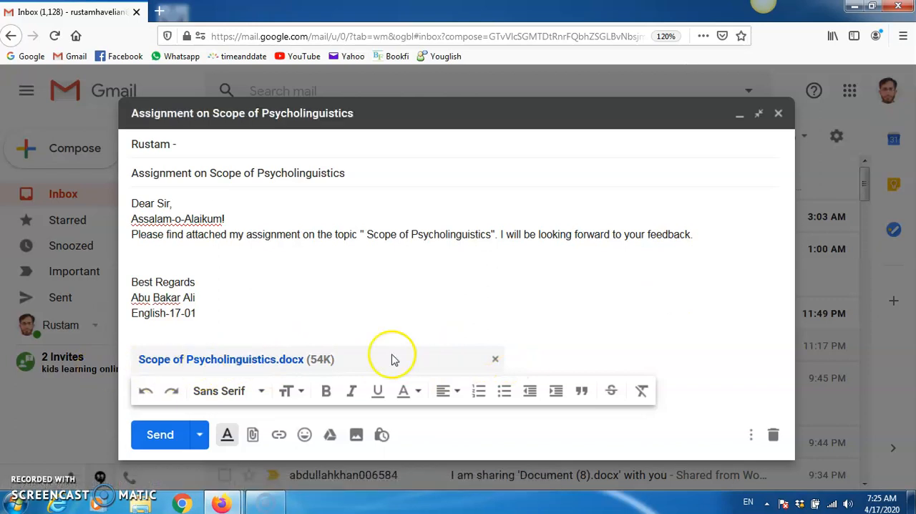
{"action": "mouse_move", "coordinate": [865, 187]}
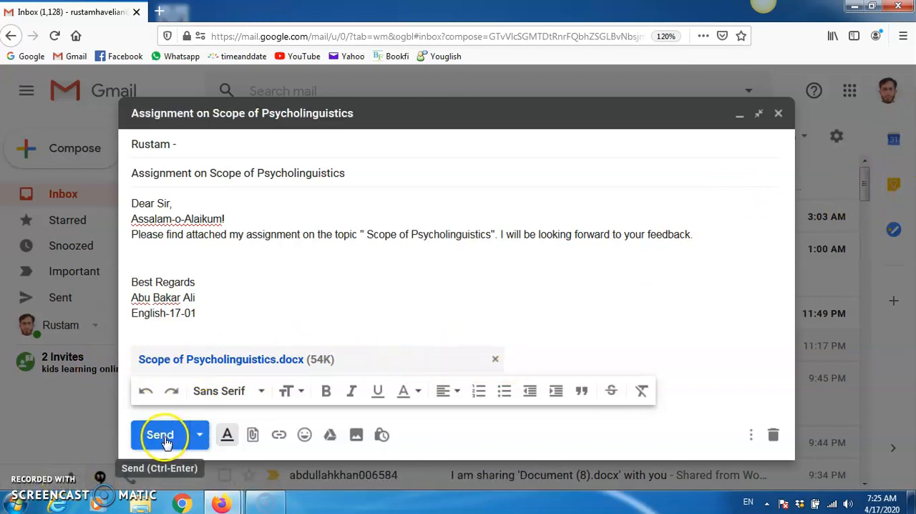
{"action": "mouse_move", "coordinate": [177, 148]}
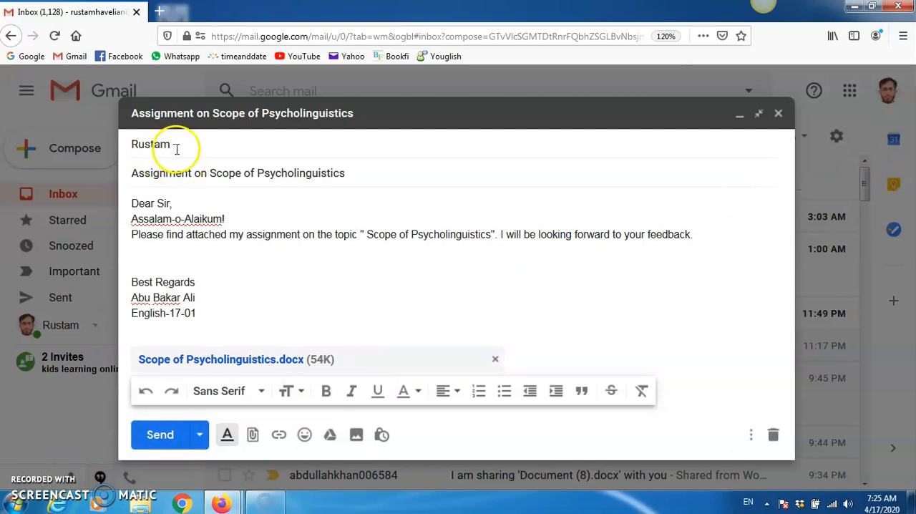
{"action": "left_click", "coordinate": [177, 148]}
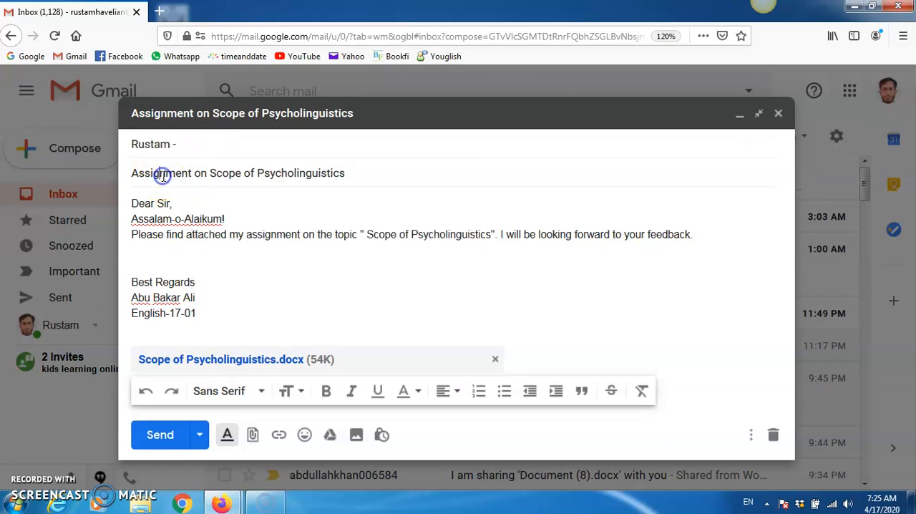
{"action": "mouse_move", "coordinate": [148, 208]}
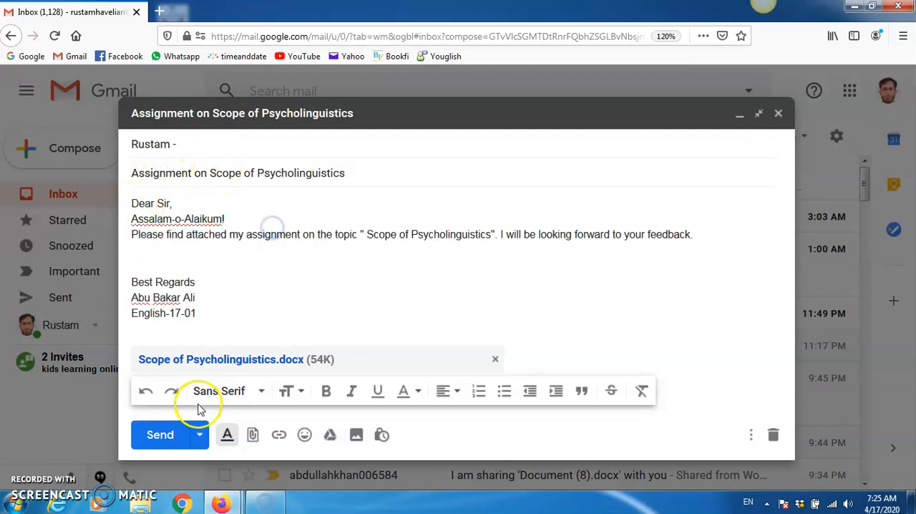
- Send the email, then open it from the 'Message sent' notification
{"action": "left_click", "coordinate": [159, 434]}
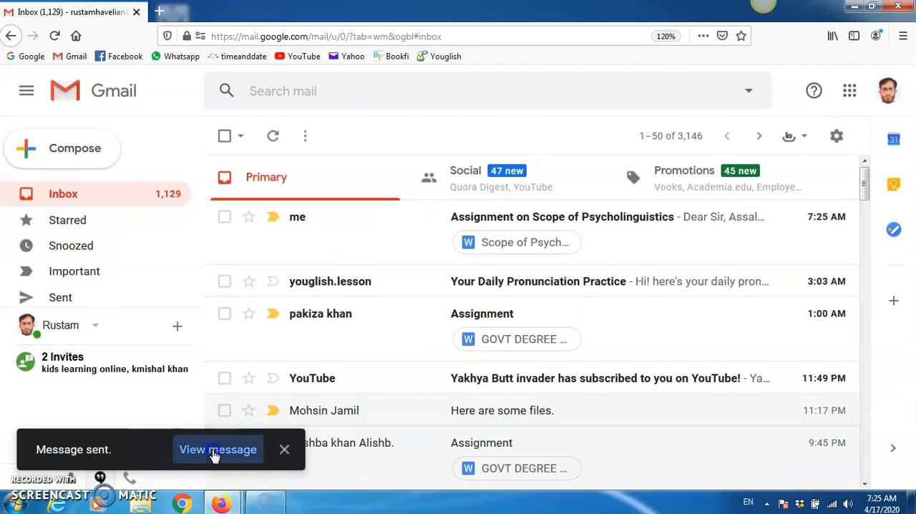
{"action": "left_click", "coordinate": [218, 449]}
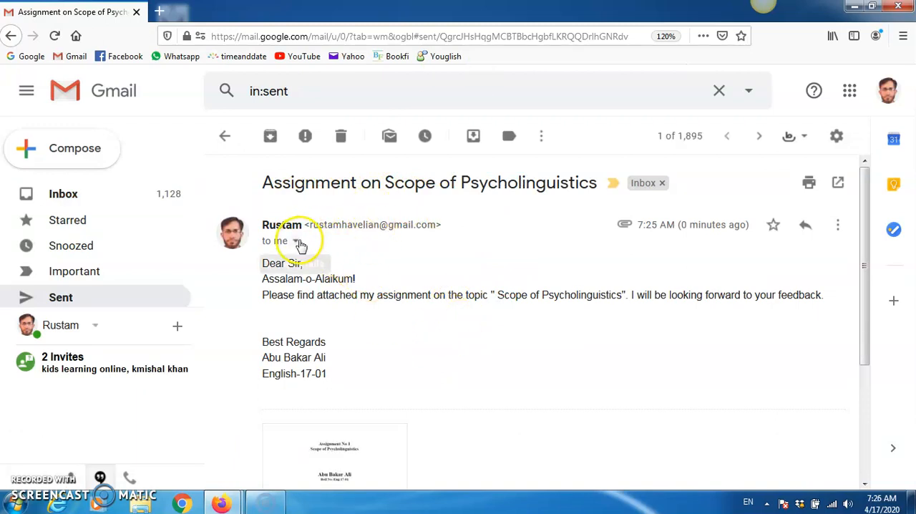
{"action": "left_click", "coordinate": [295, 240]}
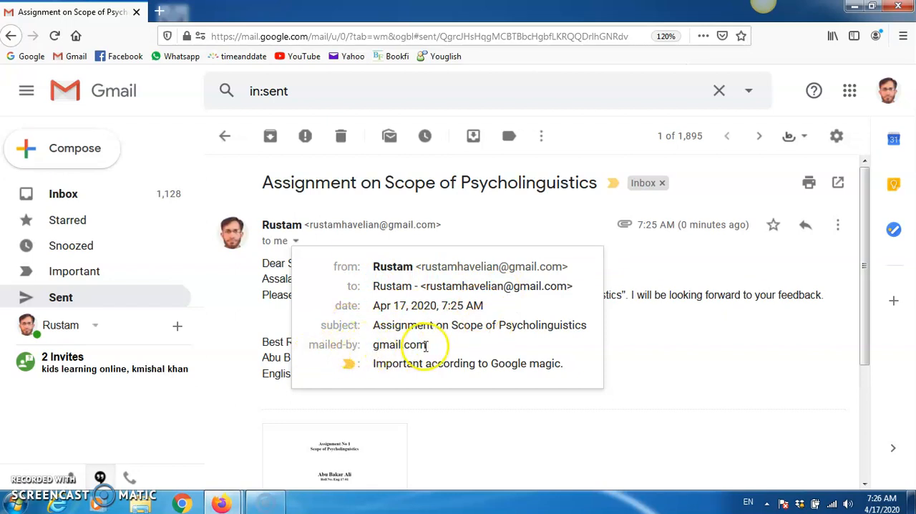
{"action": "mouse_move", "coordinate": [513, 419]}
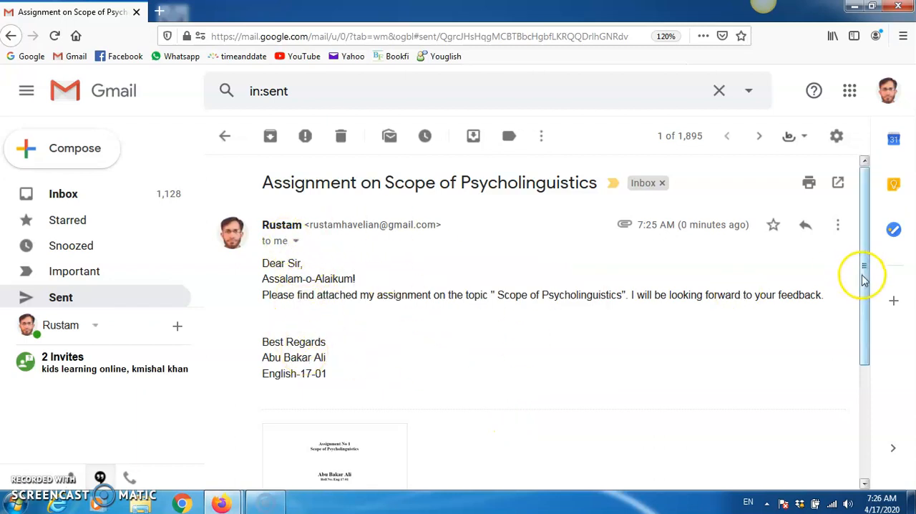
- Download the Scope of Psycholinguistics.docx attachment using the Save File option
{"action": "scroll", "scroll_direction": "down", "scroll_amount": 3}
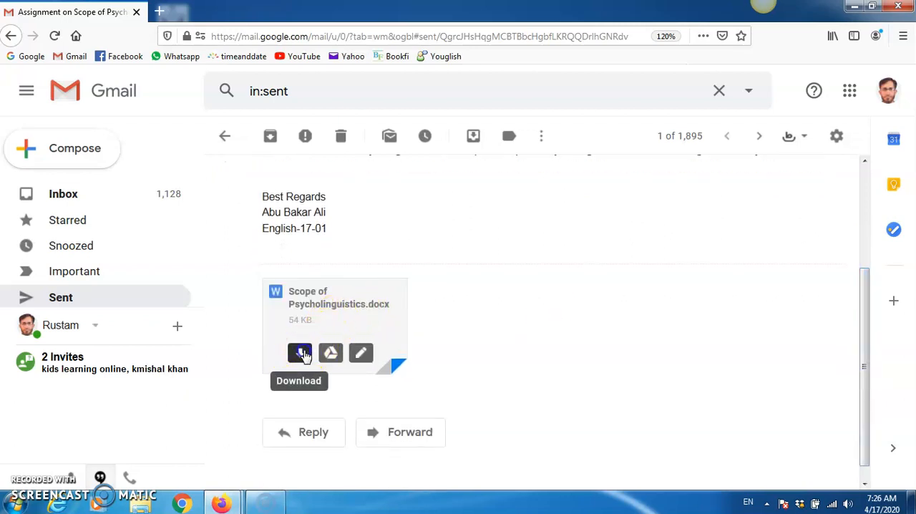
{"action": "left_click", "coordinate": [300, 353]}
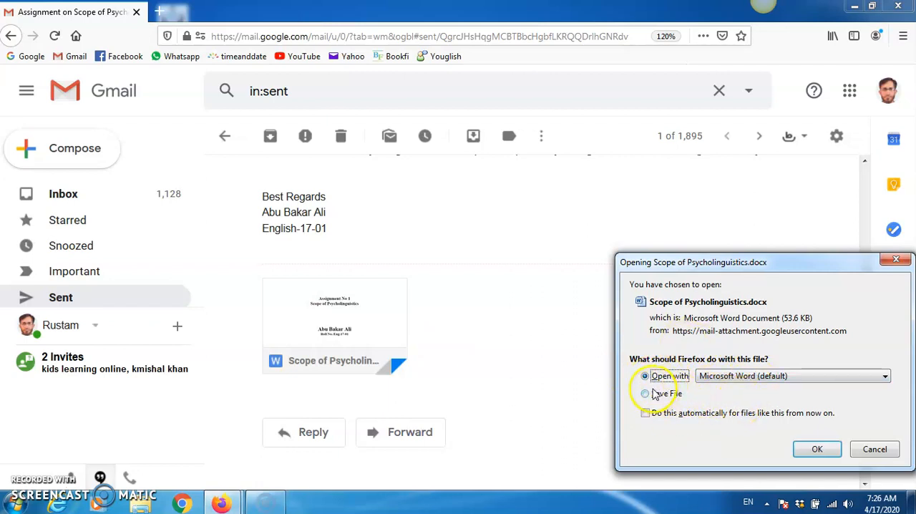
{"action": "left_click", "coordinate": [644, 393]}
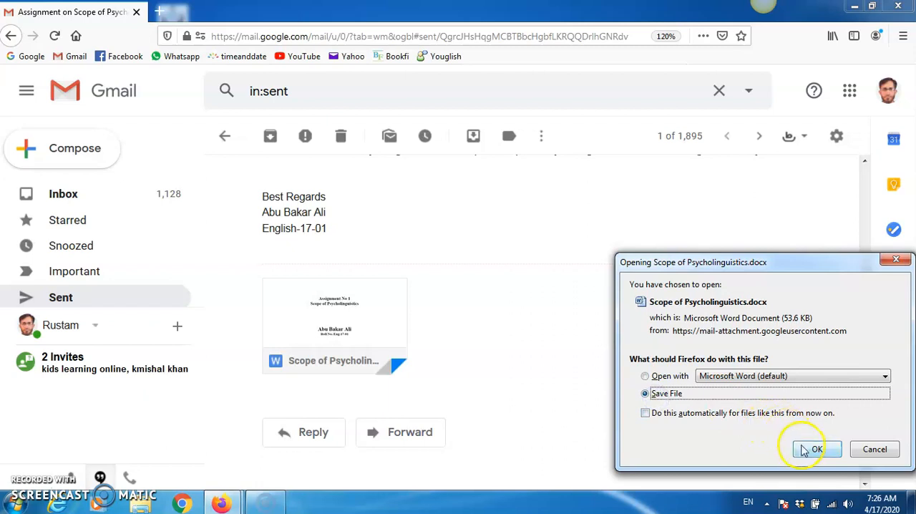
{"action": "left_click", "coordinate": [815, 449]}
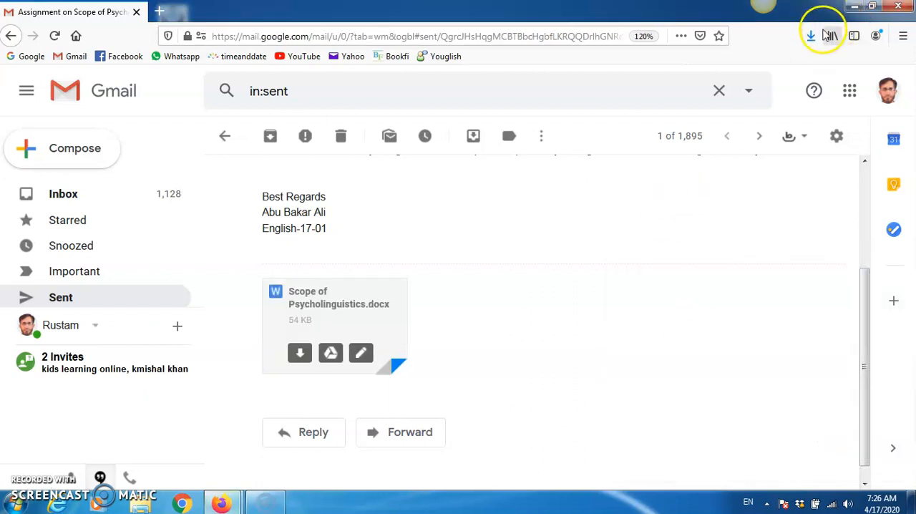
{"action": "mouse_move", "coordinate": [811, 36]}
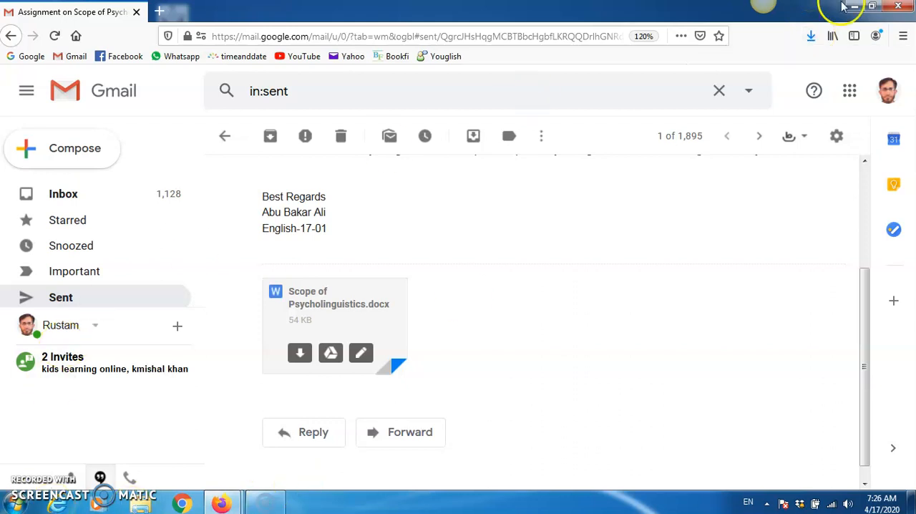
- From Firefox's downloads list, open the folder containing the Scope of Psycholinguistics file
{"action": "left_click", "coordinate": [299, 352]}
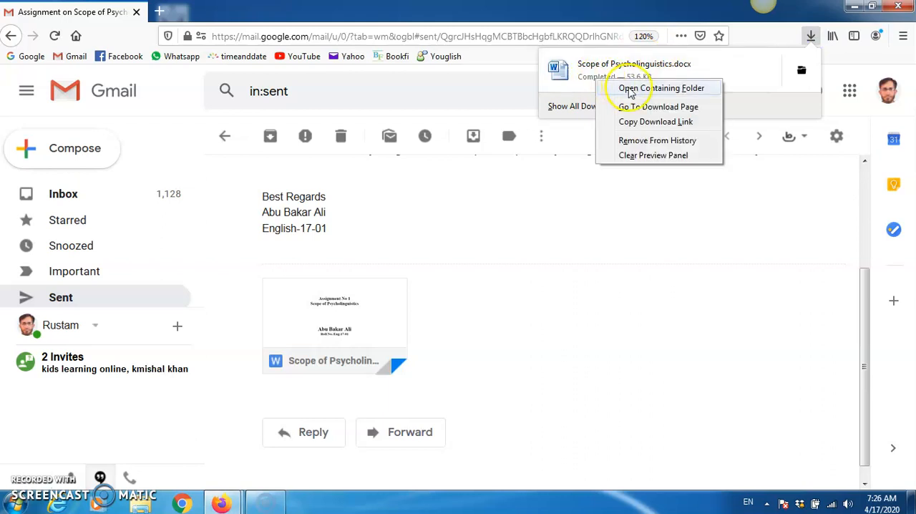
{"action": "left_click", "coordinate": [661, 88]}
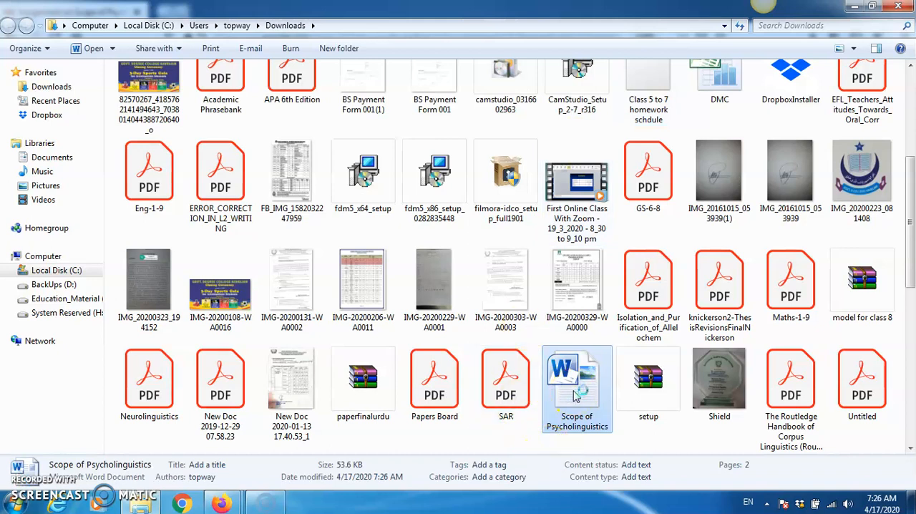
- Open the Scope of Psycholinguistics Word file from the Downloads folder
{"action": "double_click", "coordinate": [577, 377]}
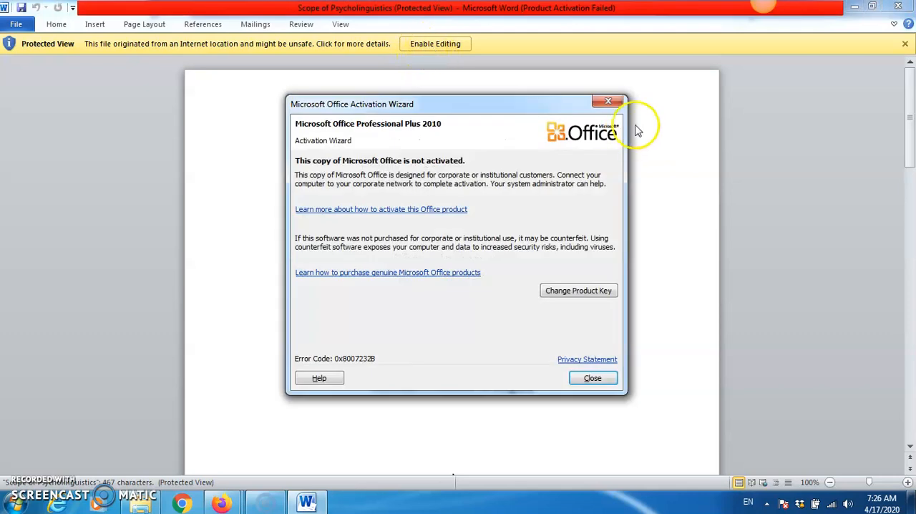
- Close the Activation Wizard, enable editing, and scroll down the cover page
{"action": "left_click", "coordinate": [591, 377]}
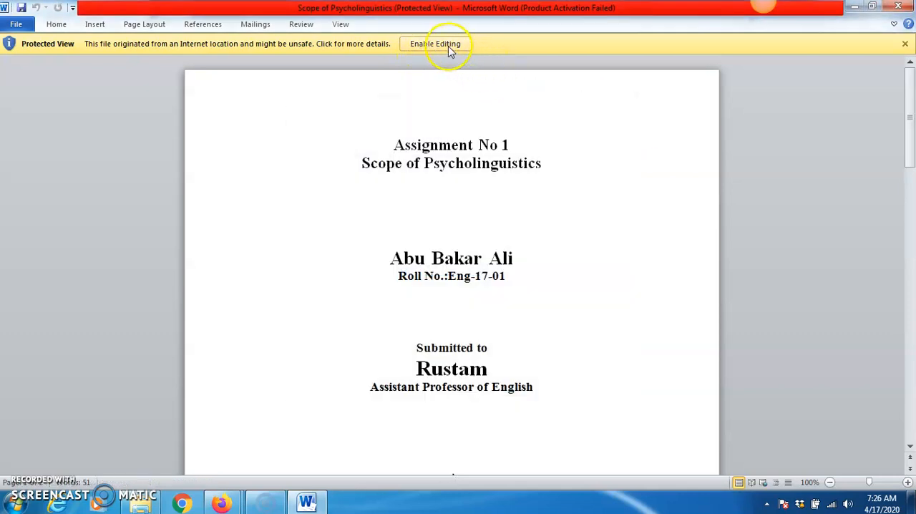
{"action": "left_click", "coordinate": [435, 43]}
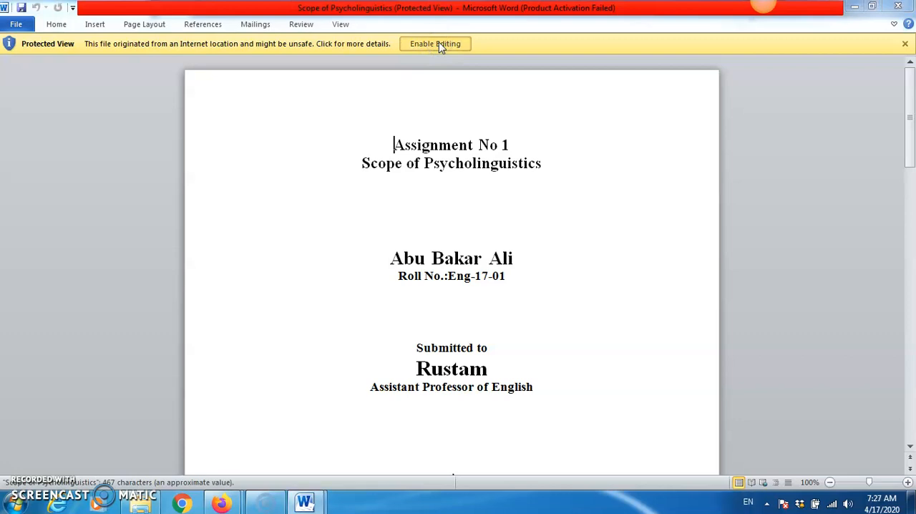
{"action": "left_click", "coordinate": [434, 43]}
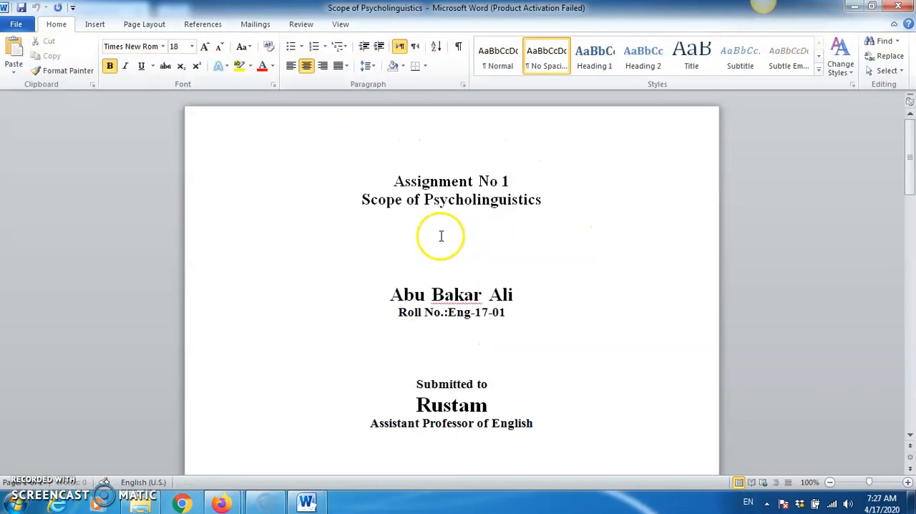
{"action": "scroll", "scroll_direction": "down", "scroll_amount": 3}
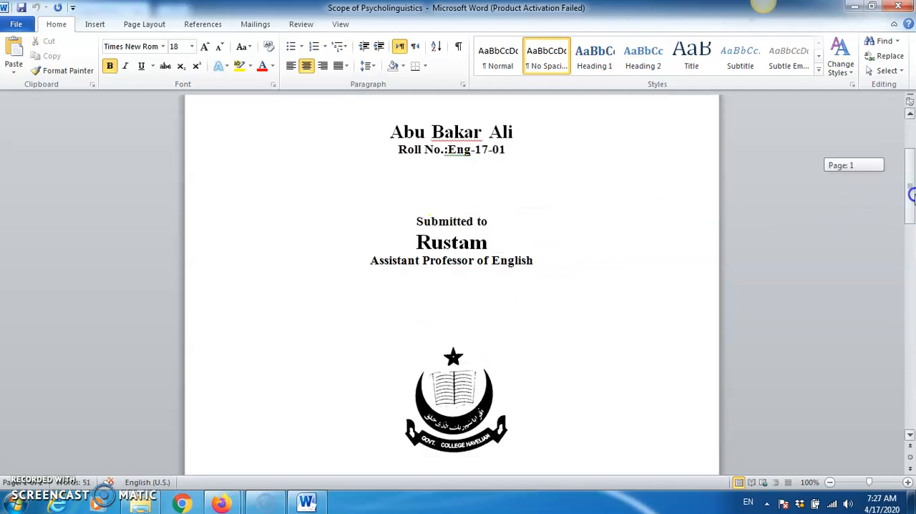
{"action": "scroll", "scroll_direction": "down", "scroll_amount": 3}
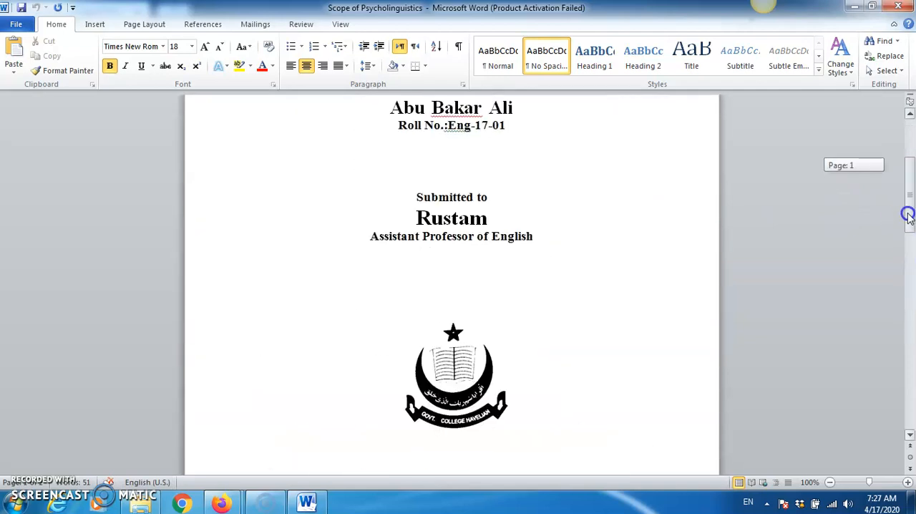
{"action": "scroll", "scroll_direction": "down", "scroll_amount": 3}
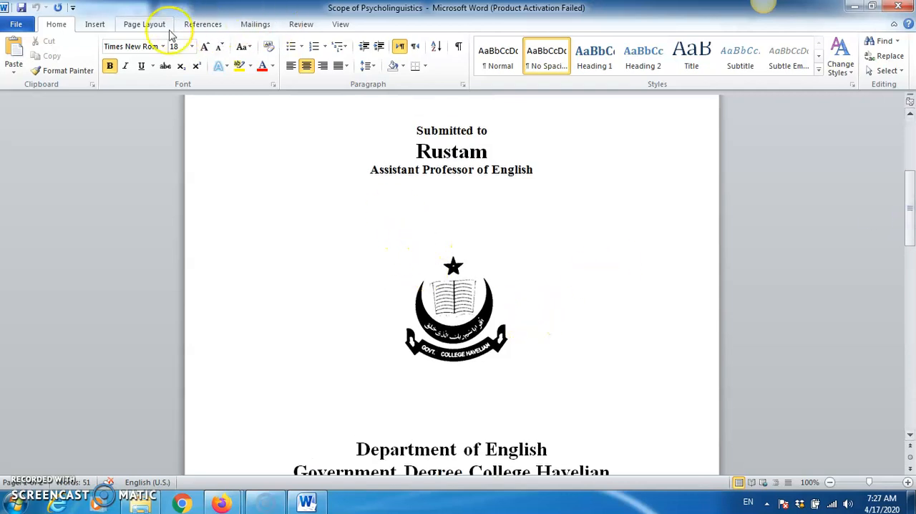
- Add the comment 'Reduce font size' on the professor's name Rustam
{"action": "left_click", "coordinate": [205, 23]}
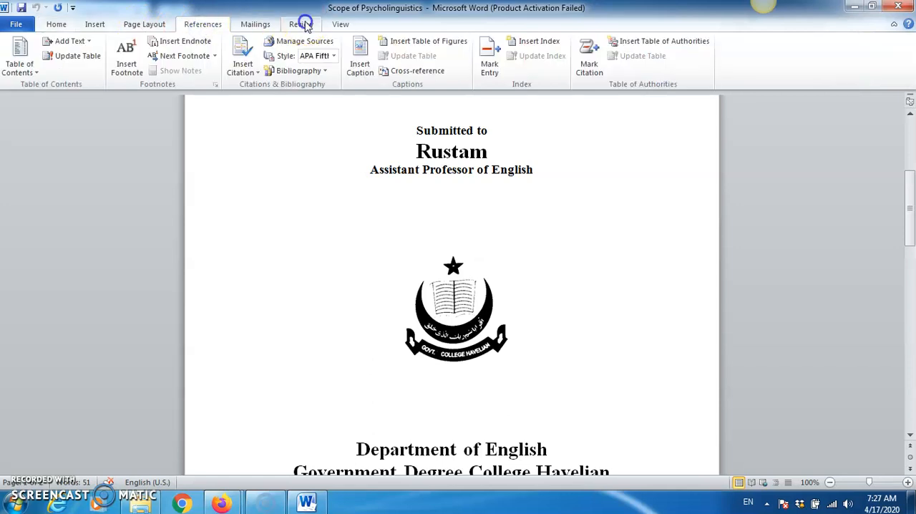
{"action": "left_click", "coordinate": [300, 24]}
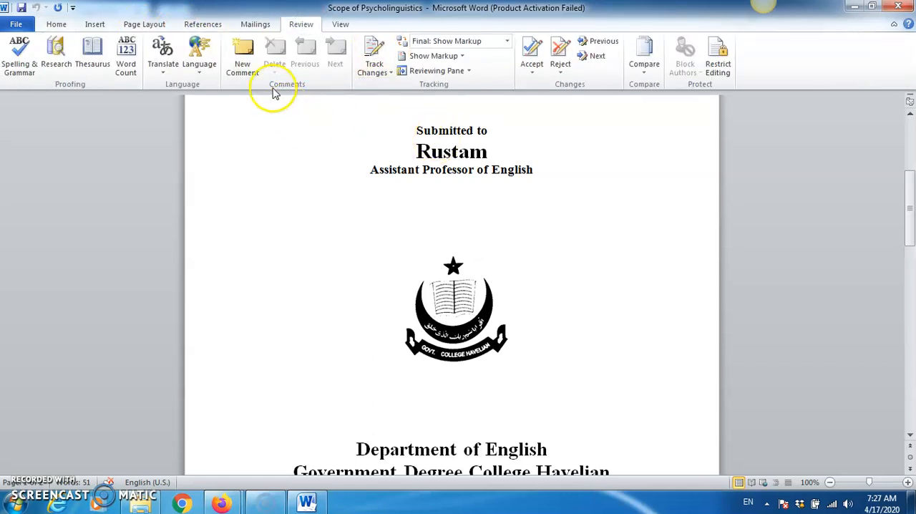
{"action": "double_click", "coordinate": [451, 151]}
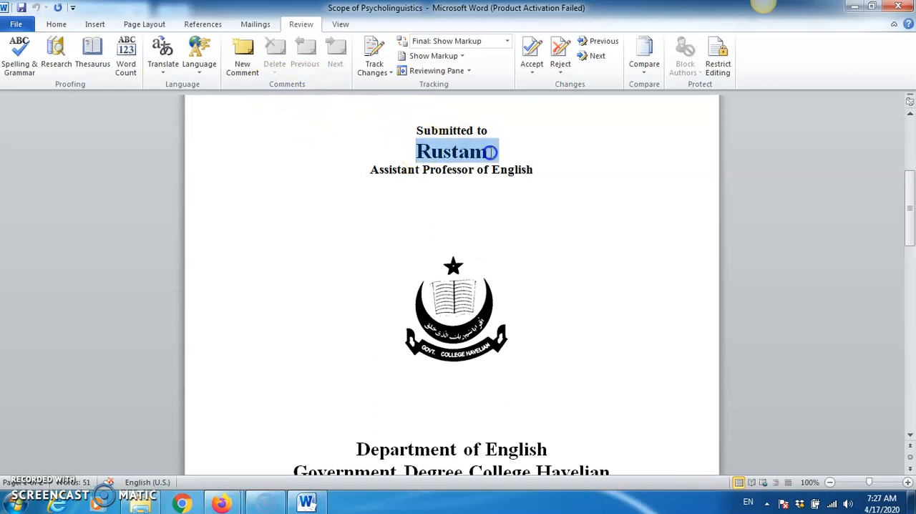
{"action": "left_click", "coordinate": [242, 54]}
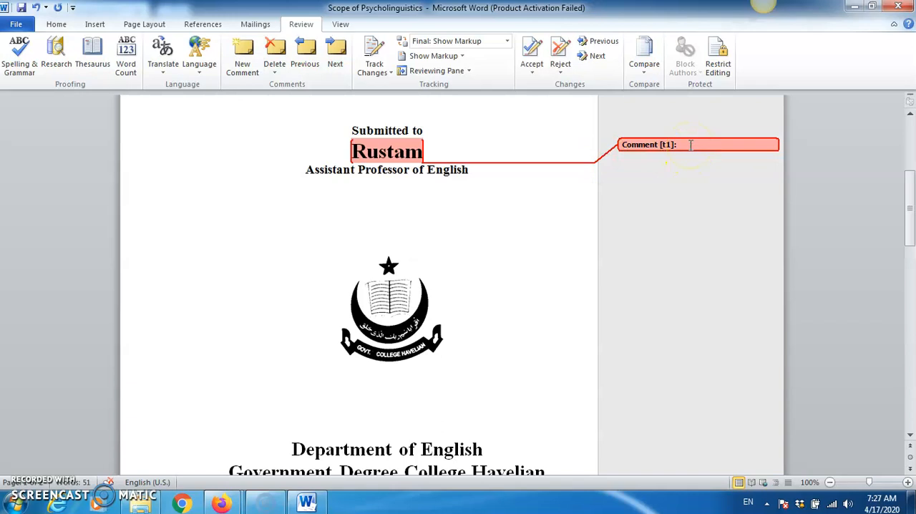
{"action": "type", "text": "Reduce font size"}
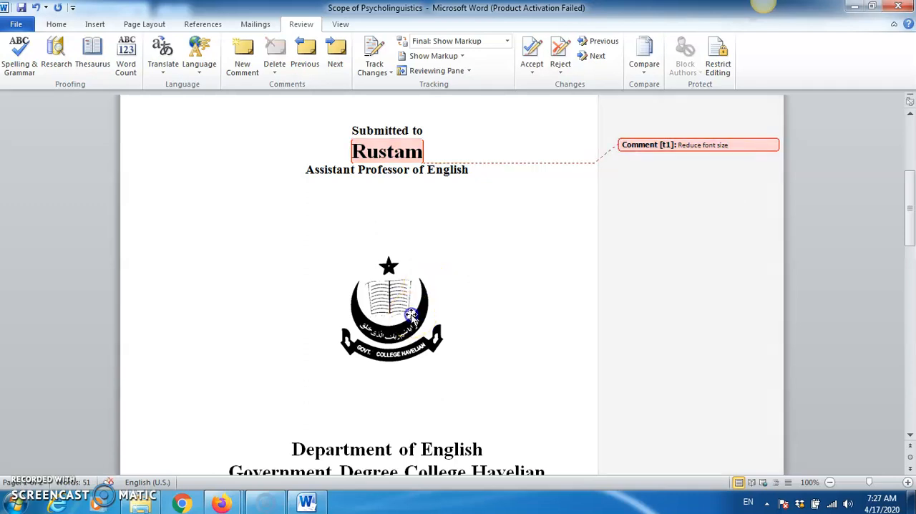
- Add the comment 'Shrink it further' beside the college logo
{"action": "left_click", "coordinate": [391, 313]}
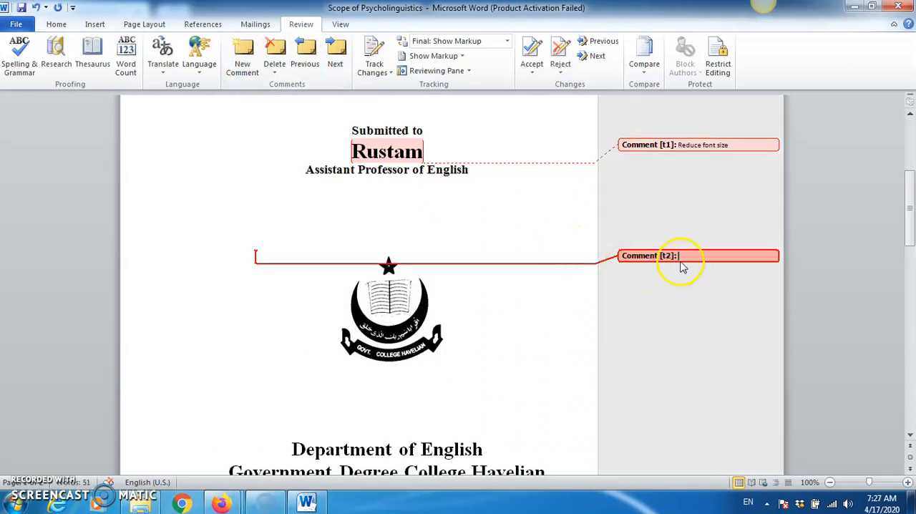
{"action": "type", "text": "Shrink"}
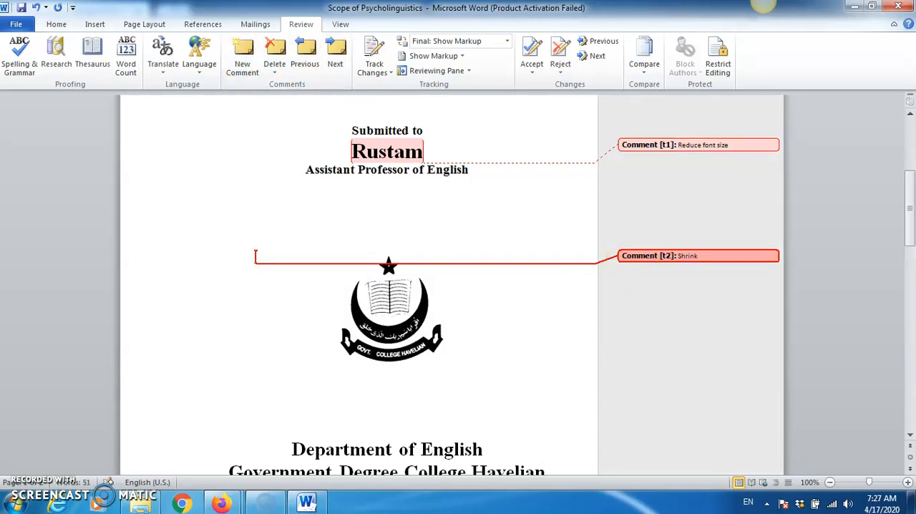
{"action": "type", "text": "it further"}
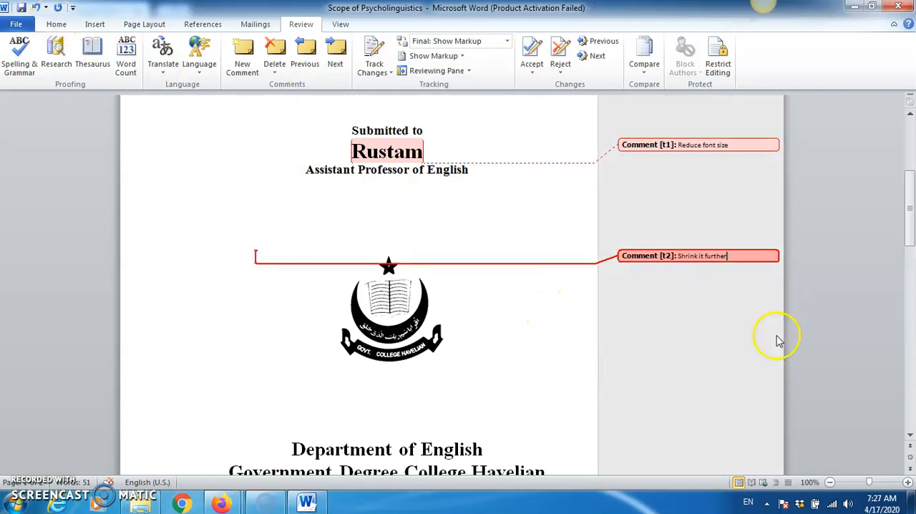
{"action": "mouse_move", "coordinate": [513, 249]}
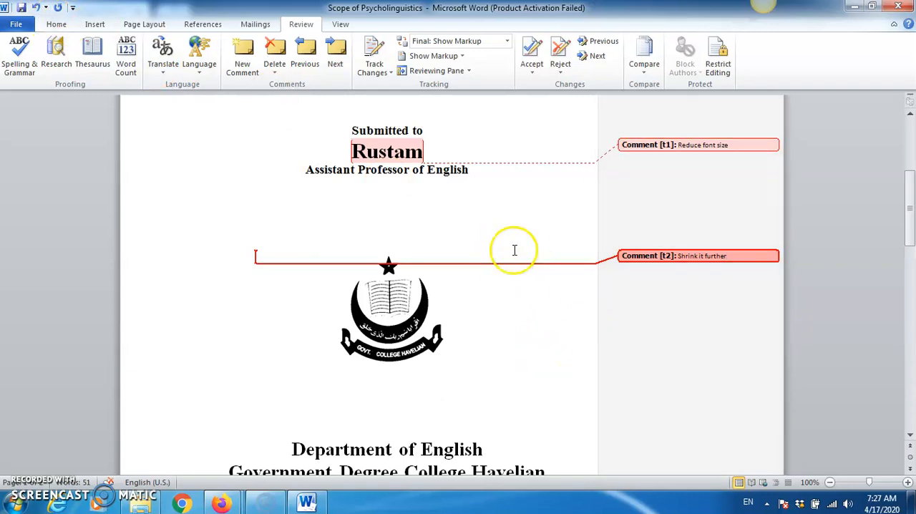
{"action": "left_click", "coordinate": [56, 24]}
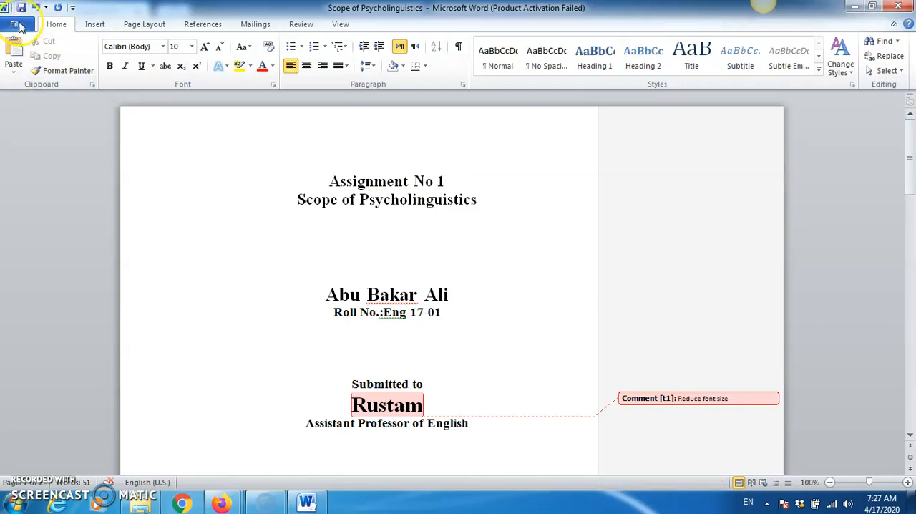
- Save As a new file named 'Scope of Psycholinguistics Feedback'
{"action": "left_click", "coordinate": [15, 23]}
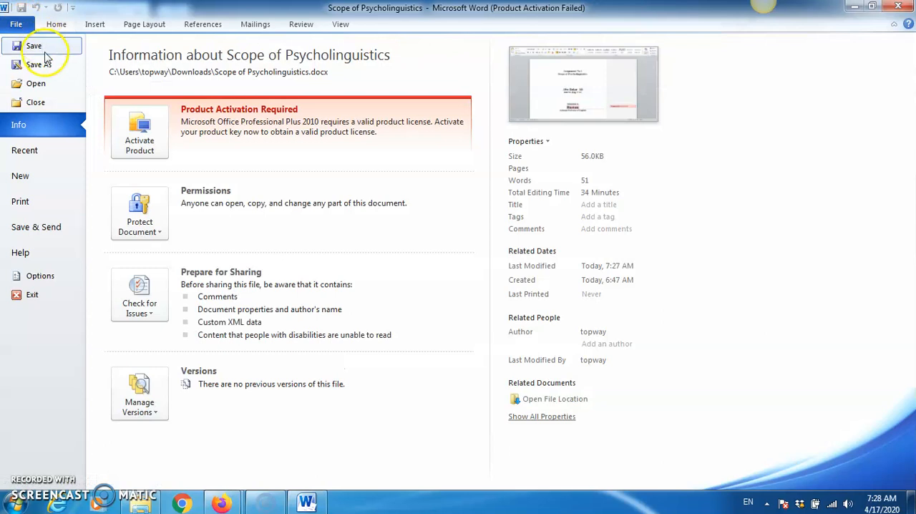
{"action": "left_click", "coordinate": [56, 23]}
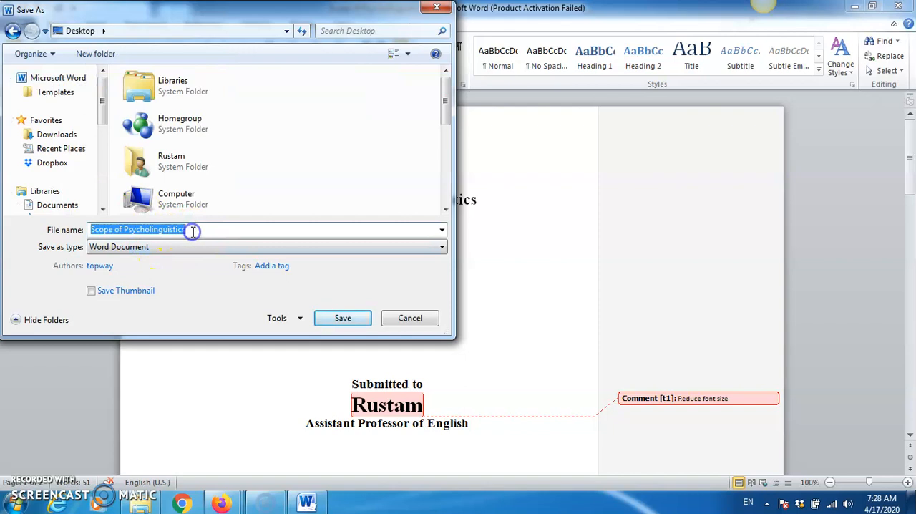
{"action": "left_click", "coordinate": [191, 229]}
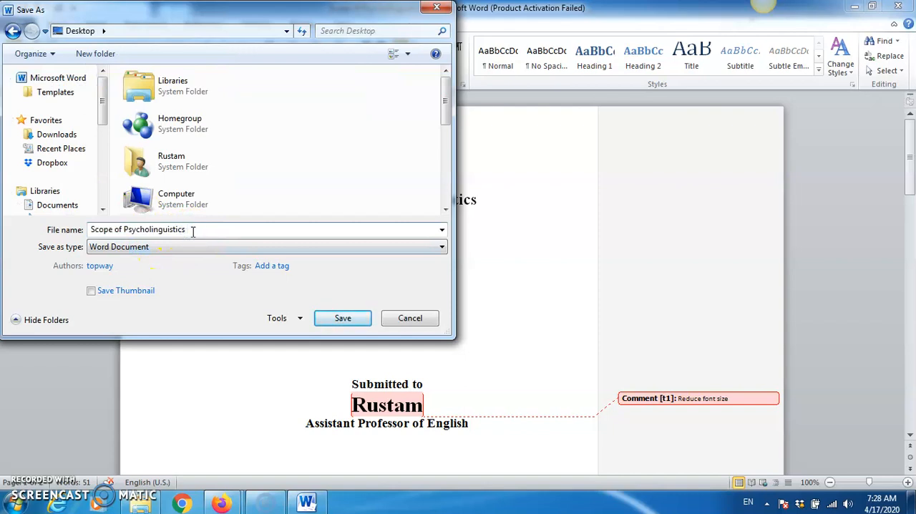
{"action": "type", "text": "Feedba"}
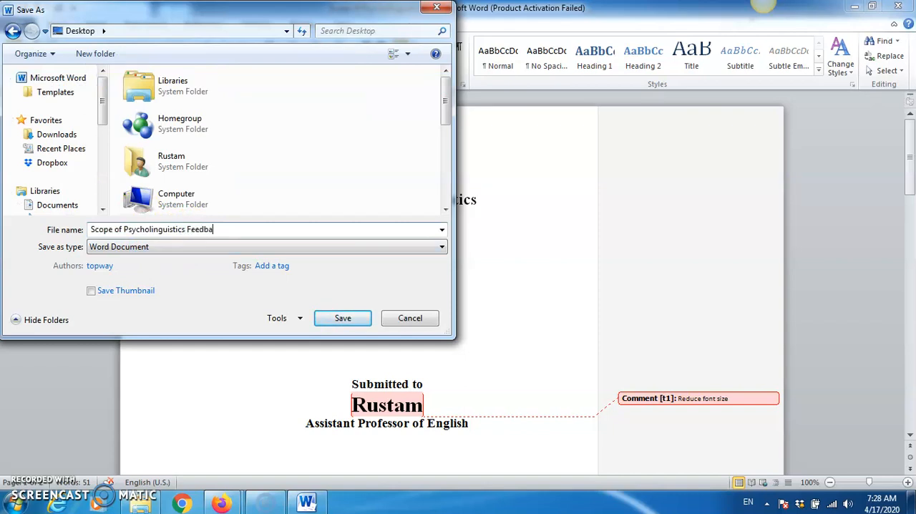
{"action": "left_click", "coordinate": [342, 318]}
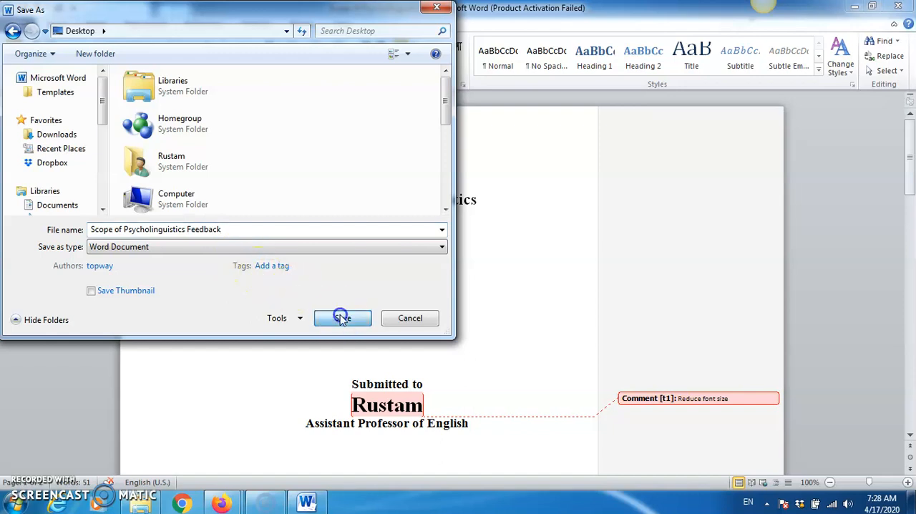
{"action": "left_click", "coordinate": [342, 317]}
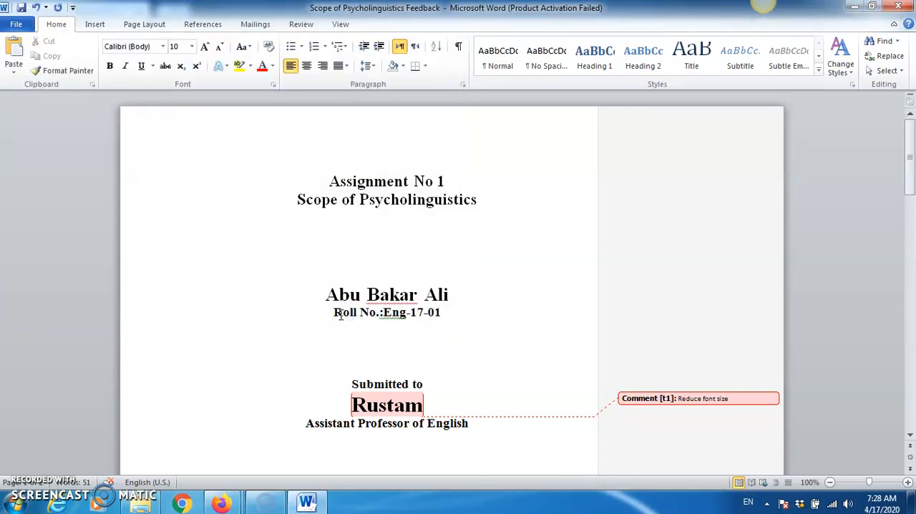